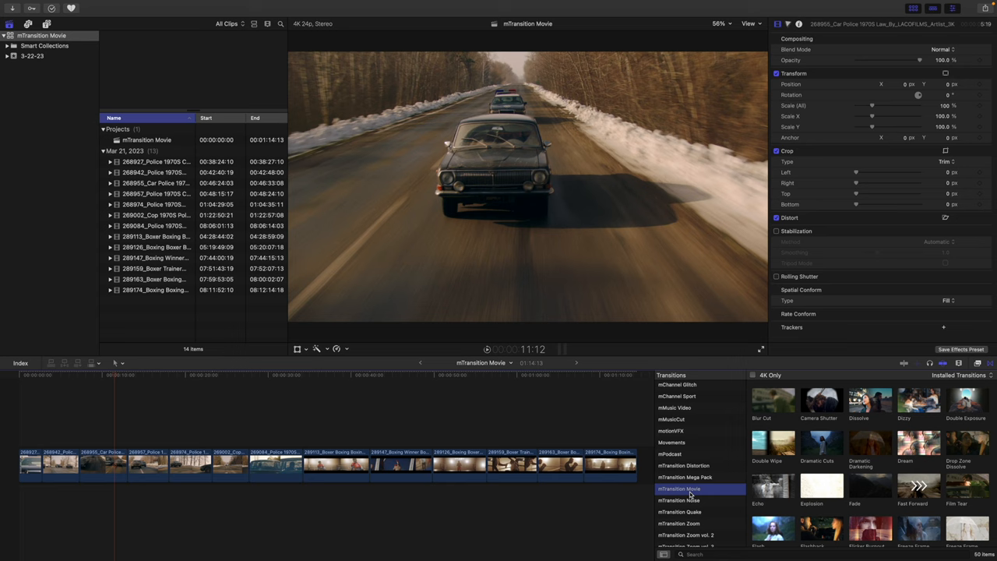
{"action": "mouse_move", "coordinate": [688, 493]}
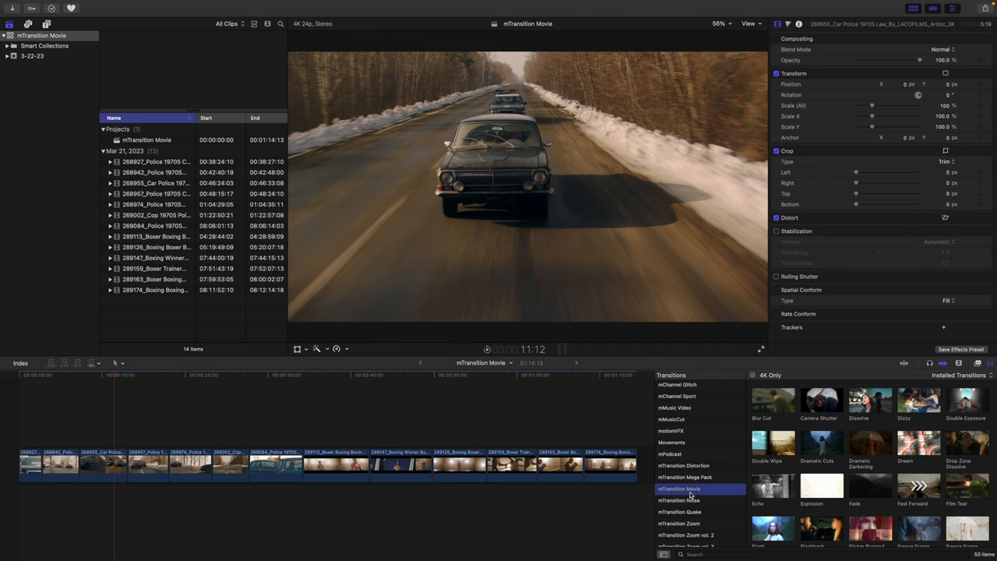
{"action": "mouse_move", "coordinate": [741, 443]}
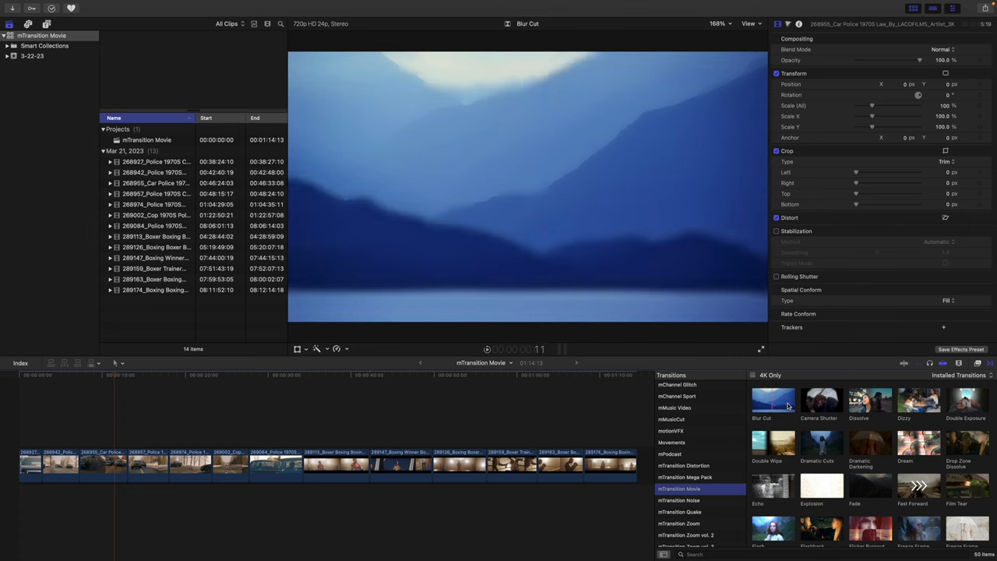
Step: Preview the Blur Cut and Dissolve transitions in the Transitions browser
{"action": "left_click", "coordinate": [821, 399]}
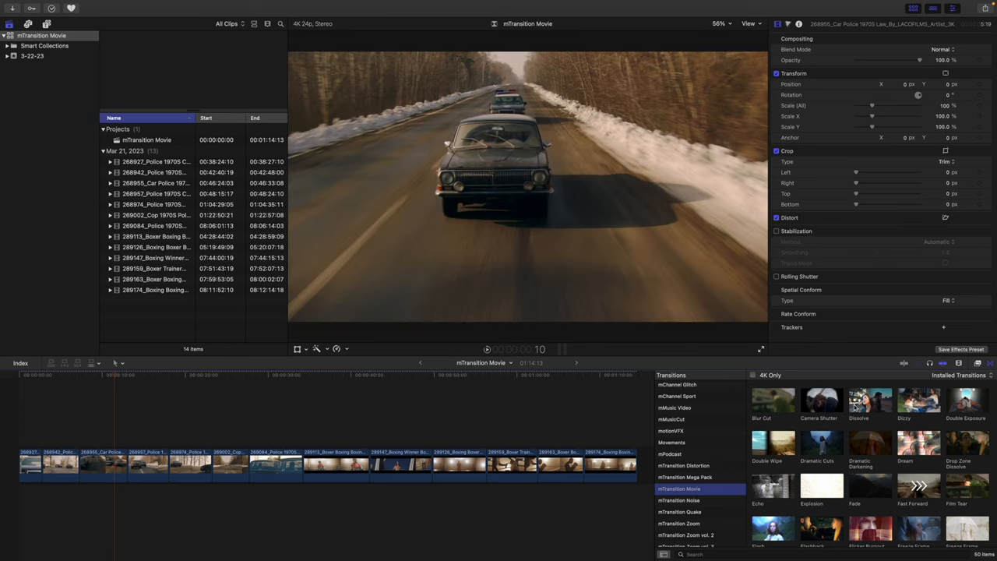
{"action": "left_click", "coordinate": [869, 399]}
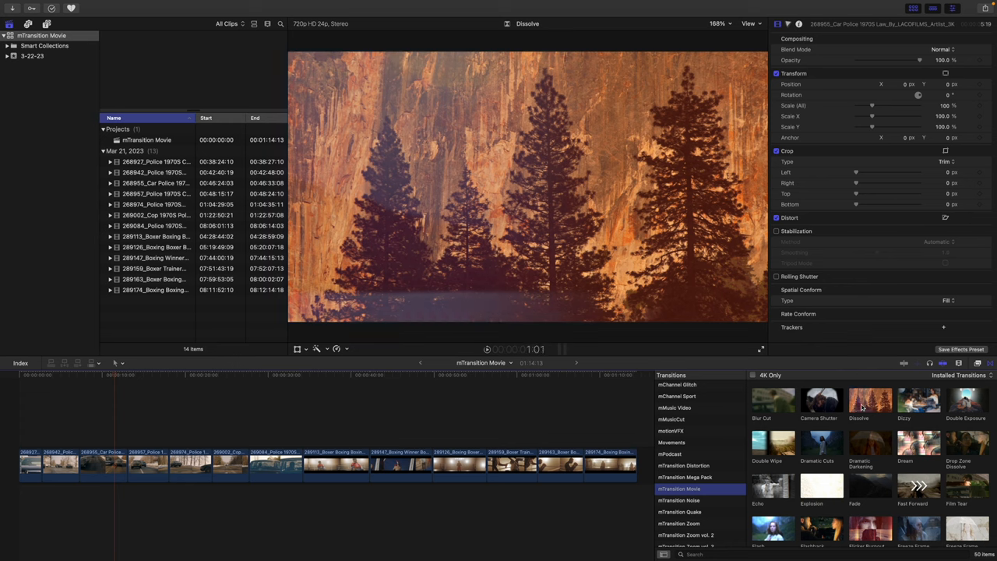
Step: Apply the Dissolve transition at the edit point between the first chase clips, triggering the media warning
{"action": "left_click", "coordinate": [49, 464]}
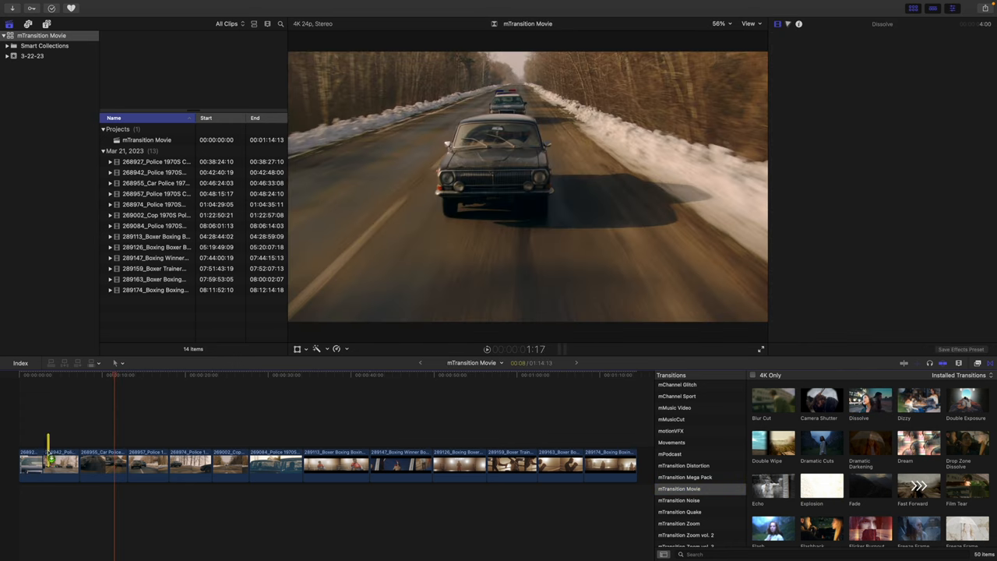
{"action": "left_click", "coordinate": [134, 464]}
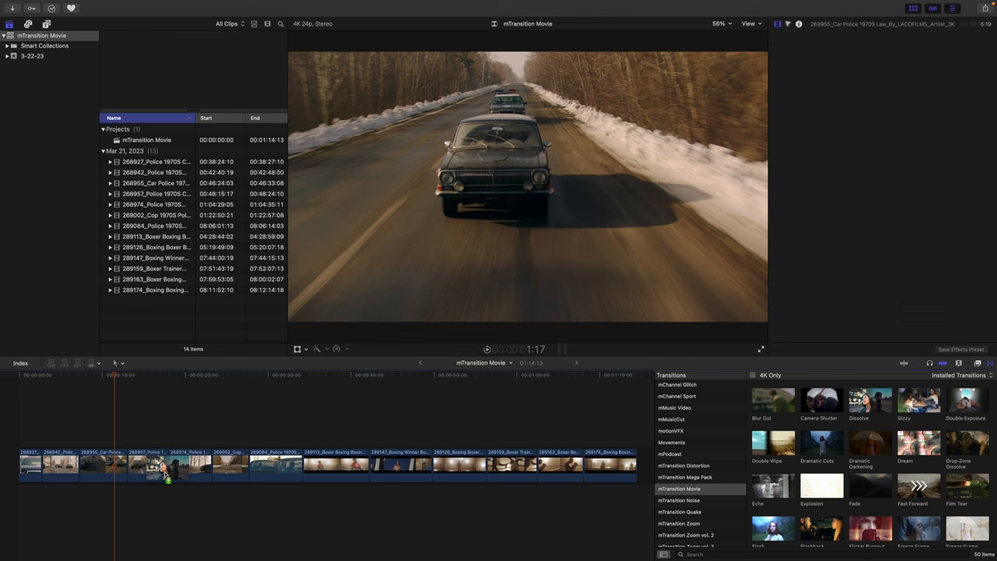
{"action": "left_click", "coordinate": [168, 464]}
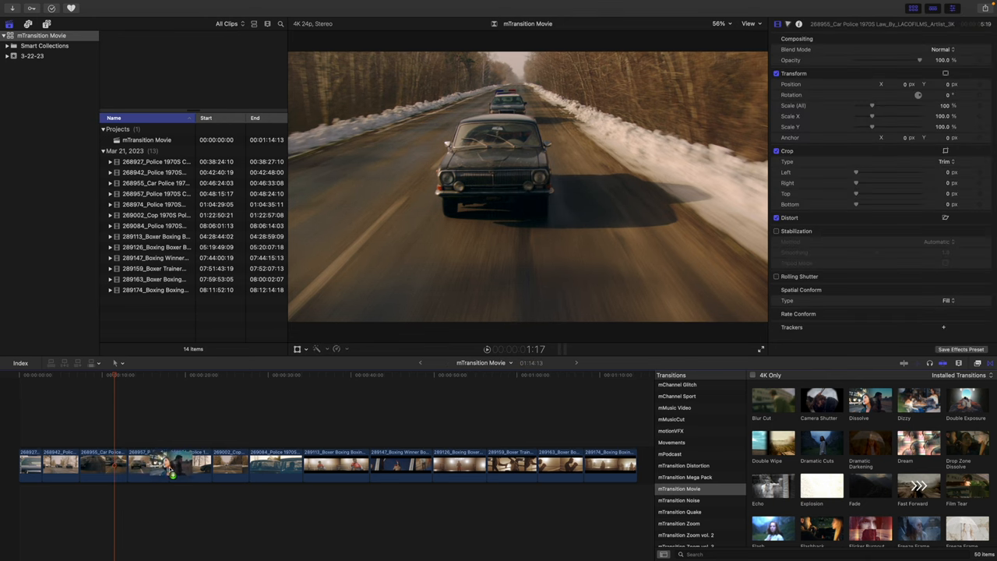
{"action": "left_click", "coordinate": [218, 464]}
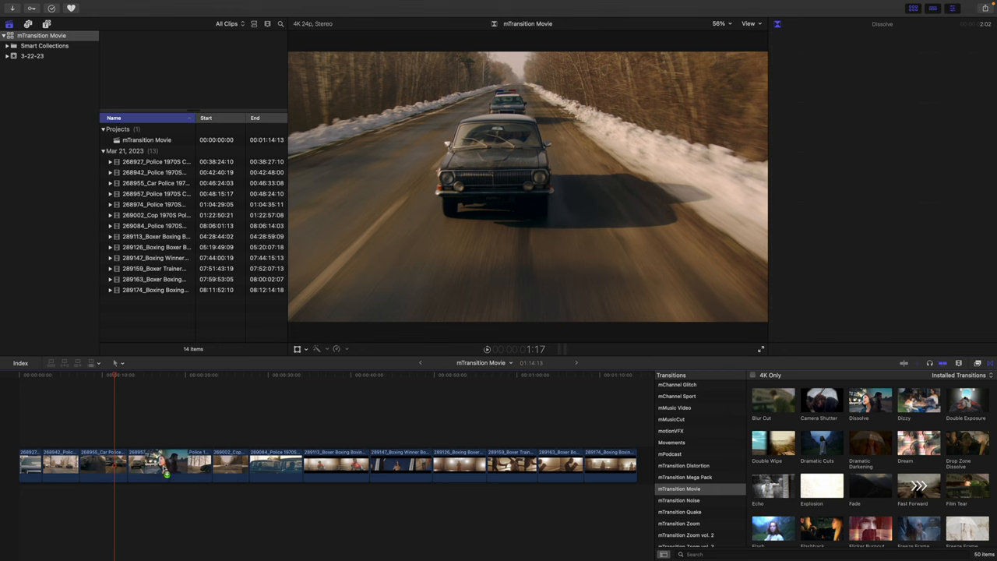
{"action": "left_click", "coordinate": [165, 464]}
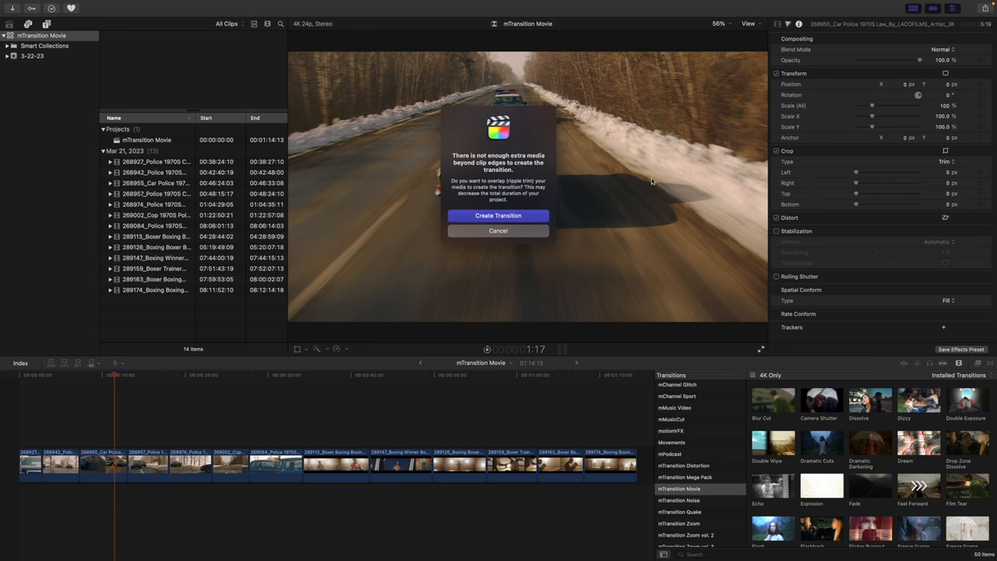
{"action": "mouse_move", "coordinate": [506, 168]}
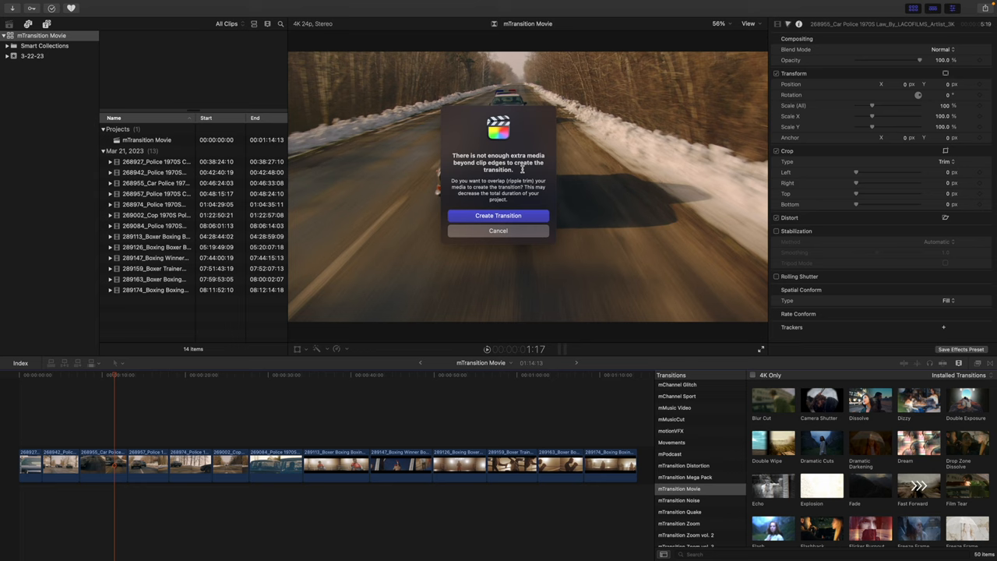
{"action": "left_click", "coordinate": [498, 215]}
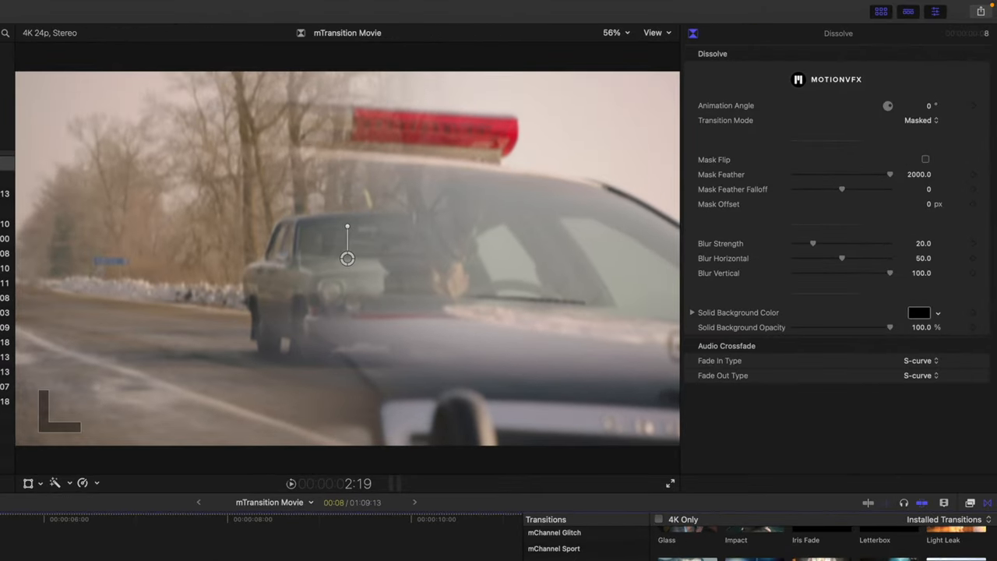
{"action": "mouse_move", "coordinate": [347, 262]}
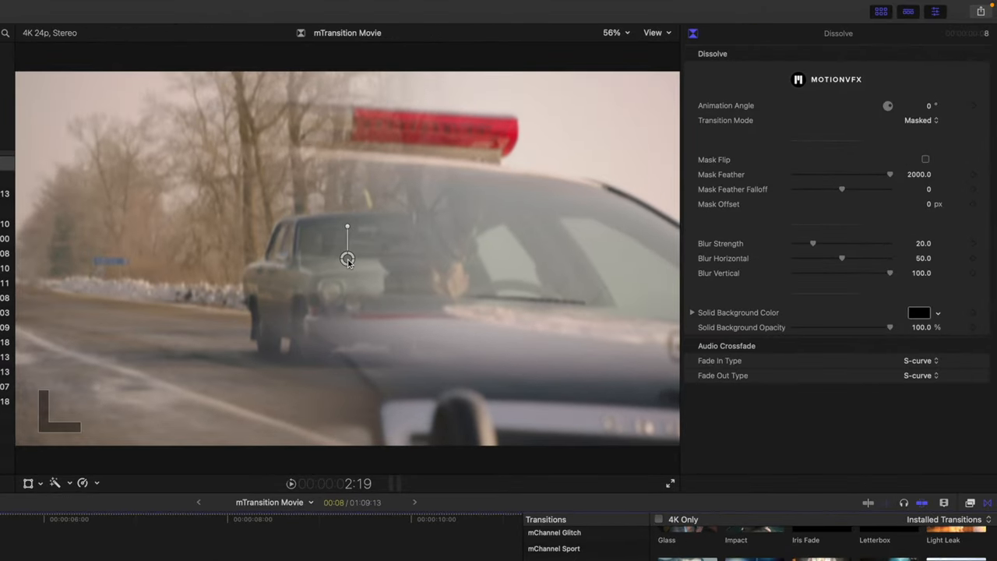
Step: Rotate the Dissolve's animation angle with the viewer control until it reads 315°
{"action": "left_click_drag", "start_coordinate": [347, 226], "coordinate": [362, 231]}
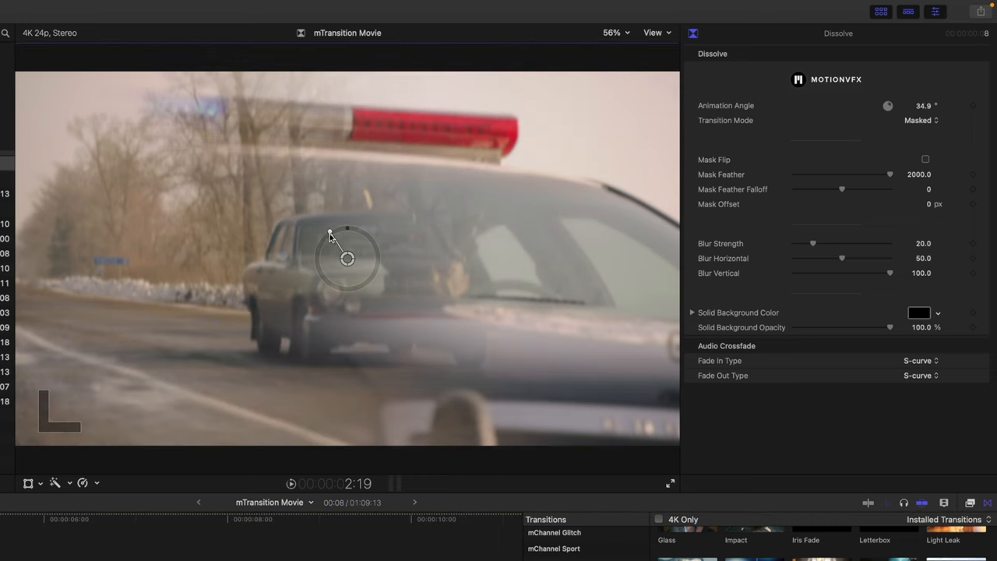
{"action": "left_click_drag", "start_coordinate": [348, 230], "coordinate": [380, 258]}
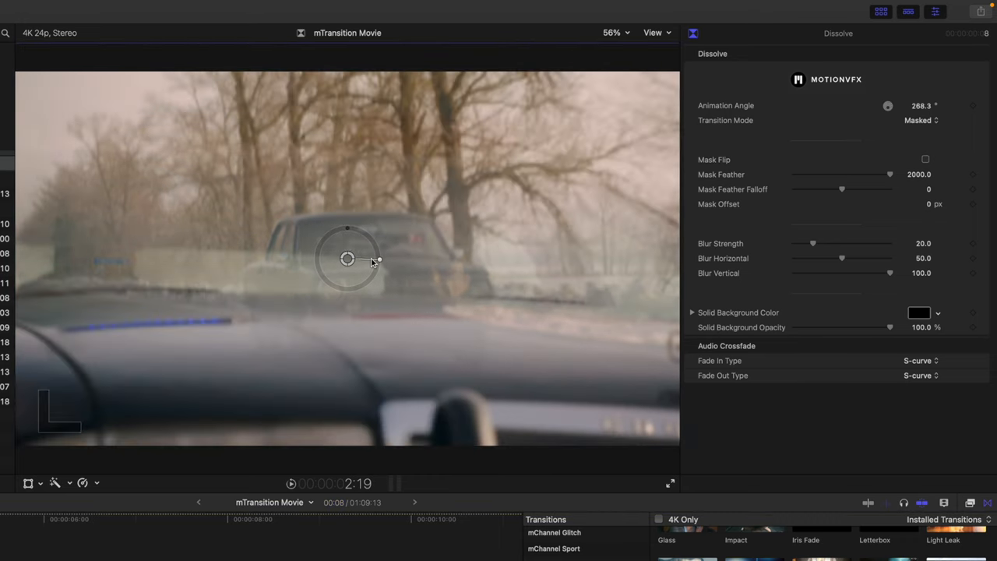
{"action": "left_click_drag", "start_coordinate": [377, 258], "coordinate": [361, 230]}
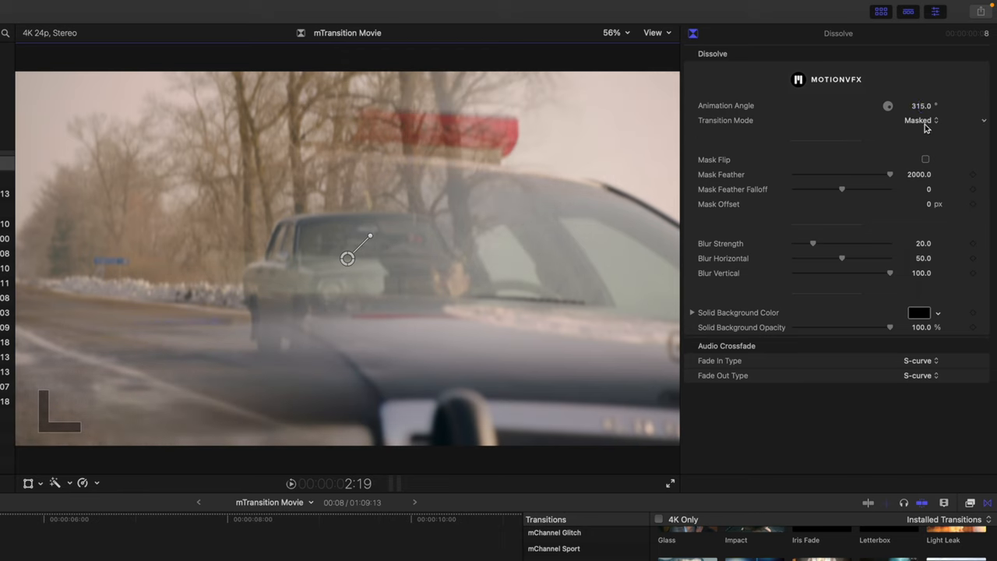
Step: Try the Fullscreen transition mode, then set the Dissolve back to Masked
{"action": "left_click", "coordinate": [919, 120]}
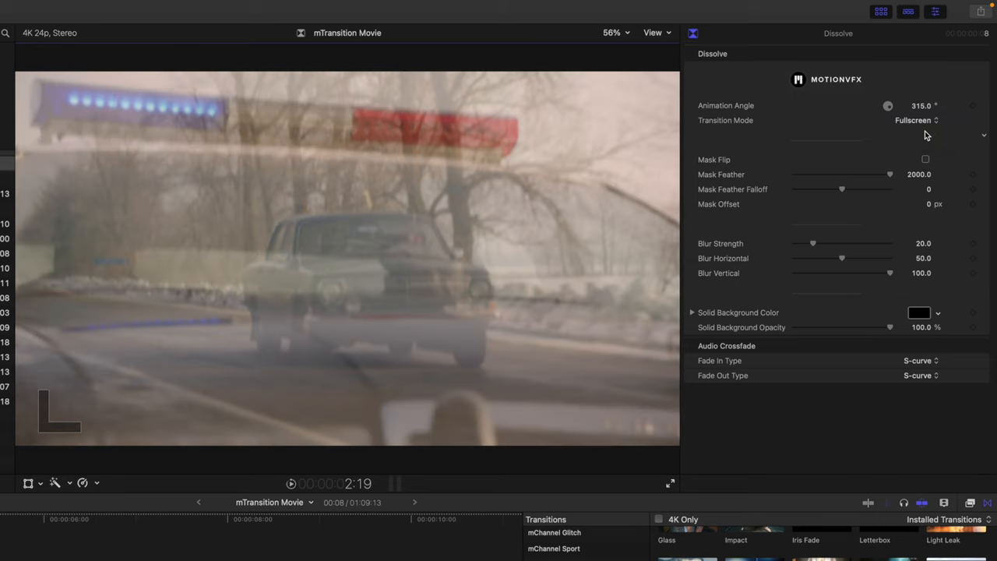
{"action": "mouse_move", "coordinate": [265, 202]}
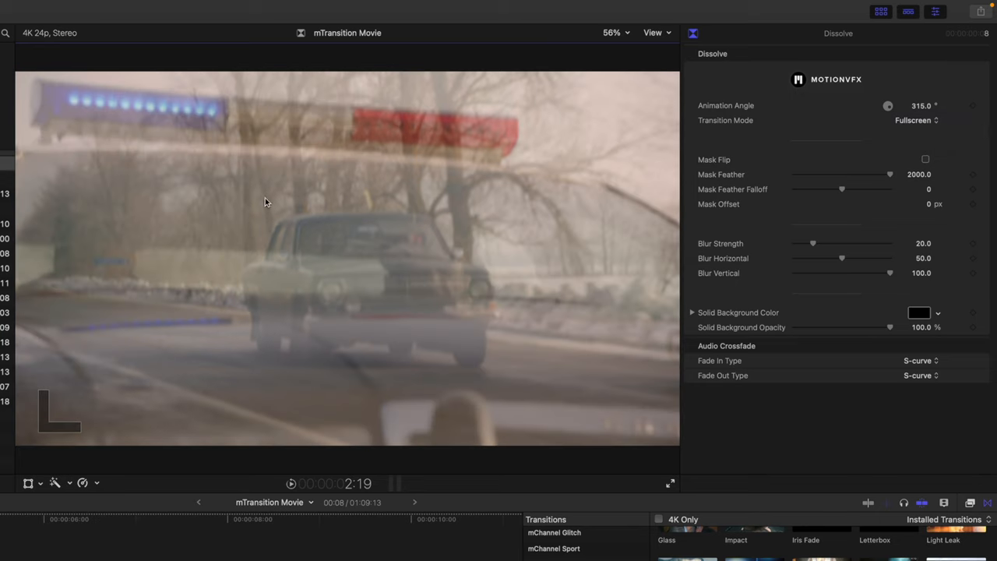
{"action": "mouse_move", "coordinate": [361, 209]}
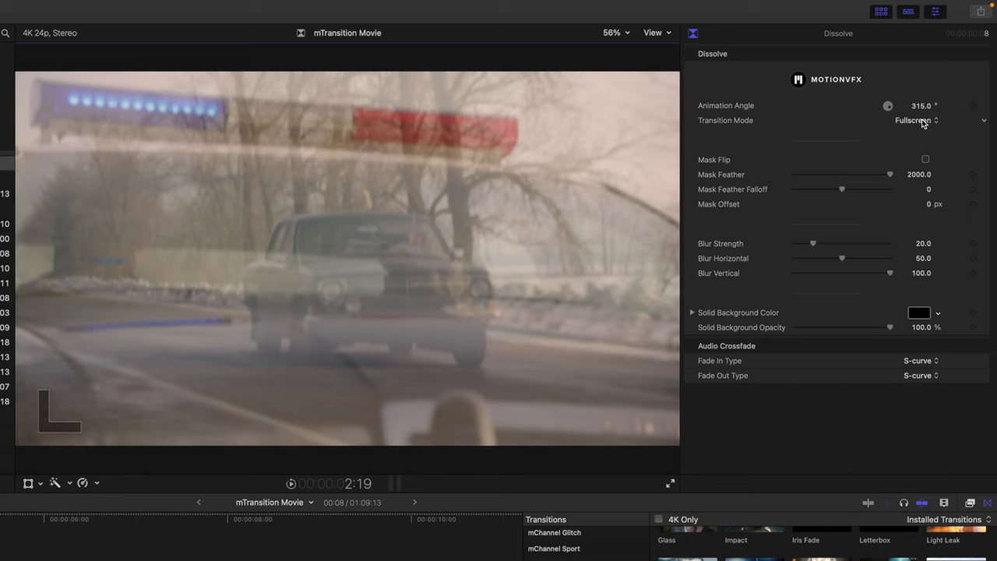
{"action": "left_click", "coordinate": [916, 120]}
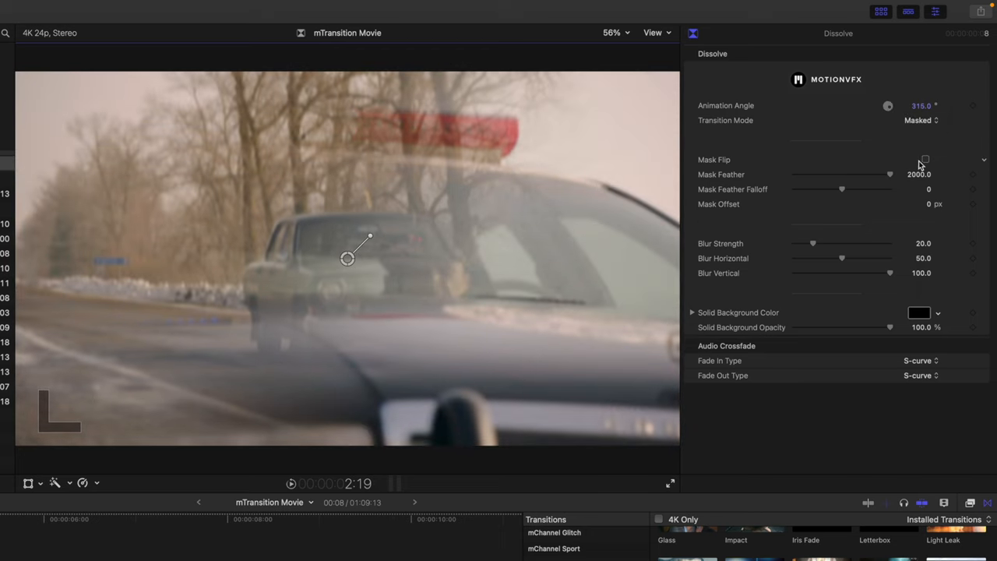
{"action": "left_click", "coordinate": [925, 159]}
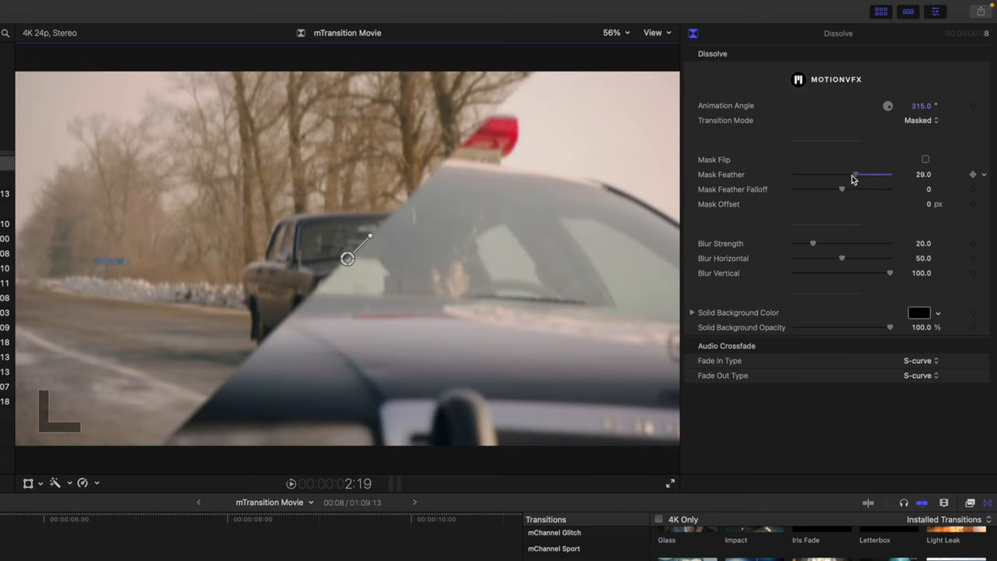
Step: Adjust the Dissolve's mask feather and feather falloff for a harder edge
{"action": "left_click_drag", "start_coordinate": [855, 174], "coordinate": [809, 174]}
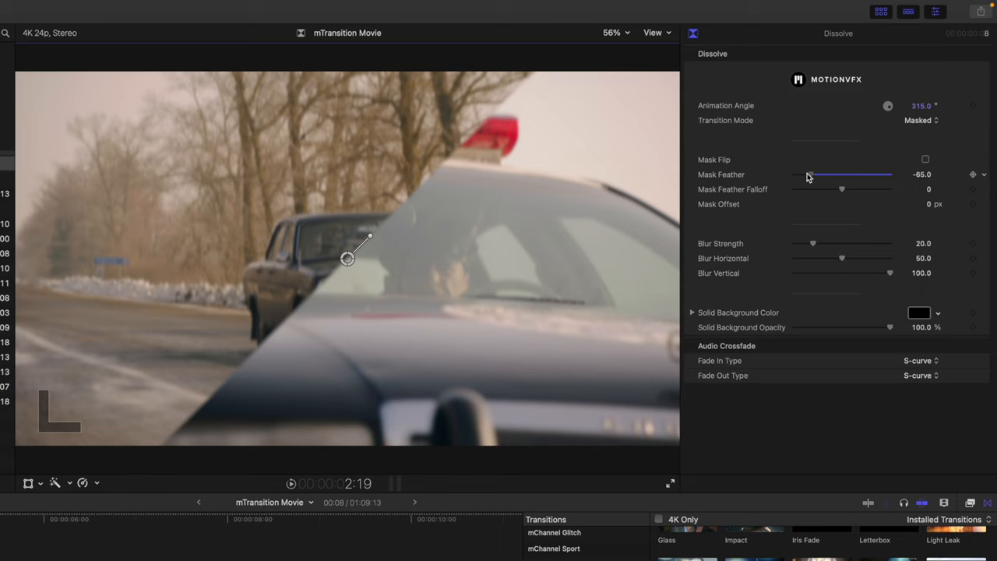
{"action": "left_click_drag", "start_coordinate": [808, 174], "coordinate": [840, 175]}
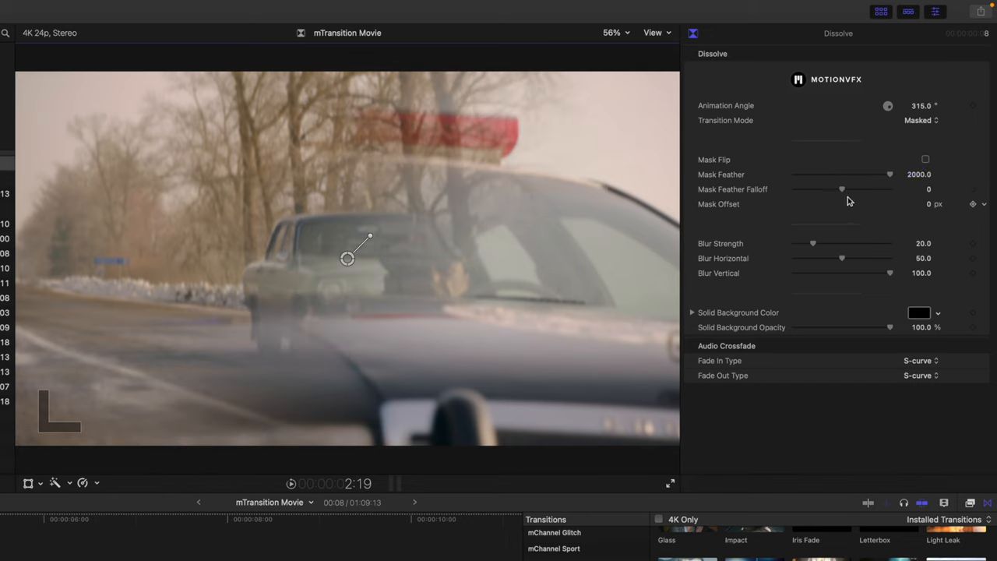
{"action": "left_click_drag", "start_coordinate": [841, 190], "coordinate": [828, 190]}
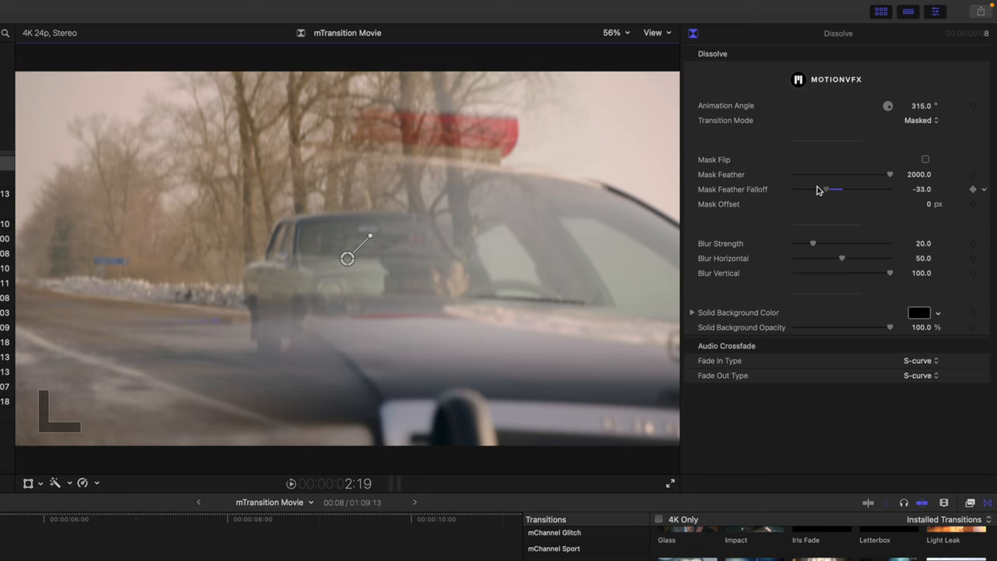
{"action": "left_click_drag", "start_coordinate": [829, 190], "coordinate": [838, 190]}
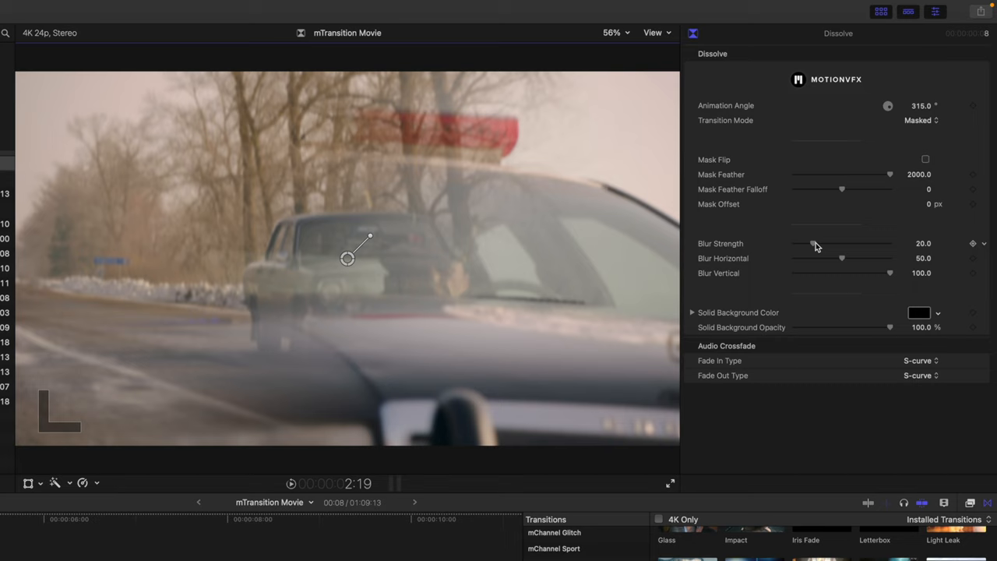
Step: Push blur strength up to 100, then bring it down to about 23
{"action": "left_click_drag", "start_coordinate": [816, 243], "coordinate": [844, 243]}
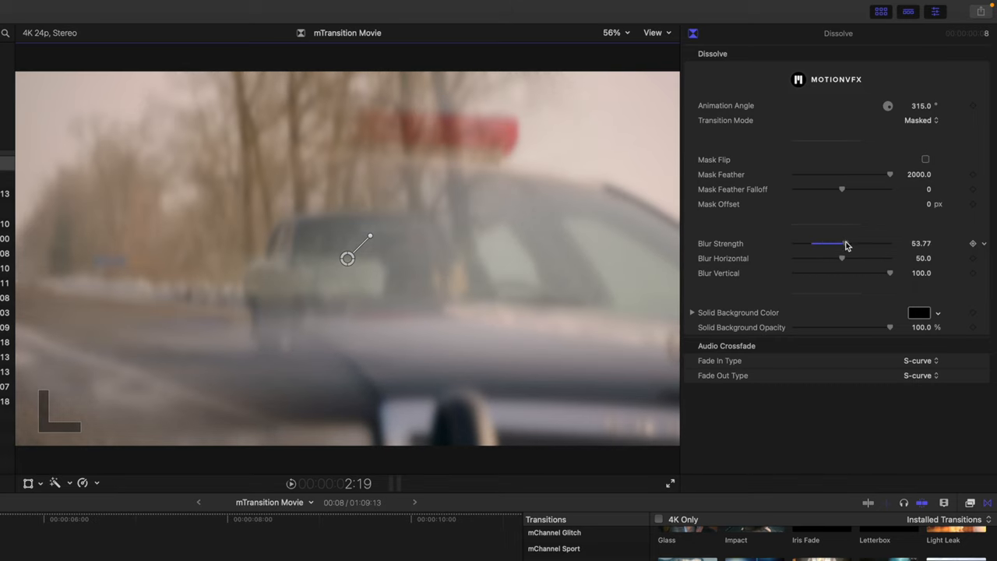
{"action": "left_click_drag", "start_coordinate": [841, 243], "coordinate": [890, 243]}
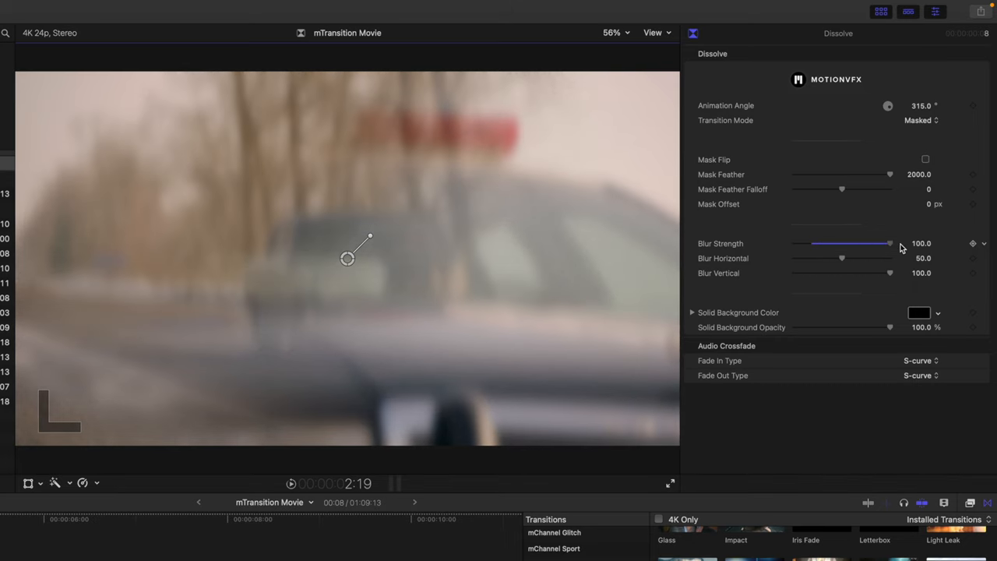
{"action": "left_click_drag", "start_coordinate": [887, 243], "coordinate": [817, 243]}
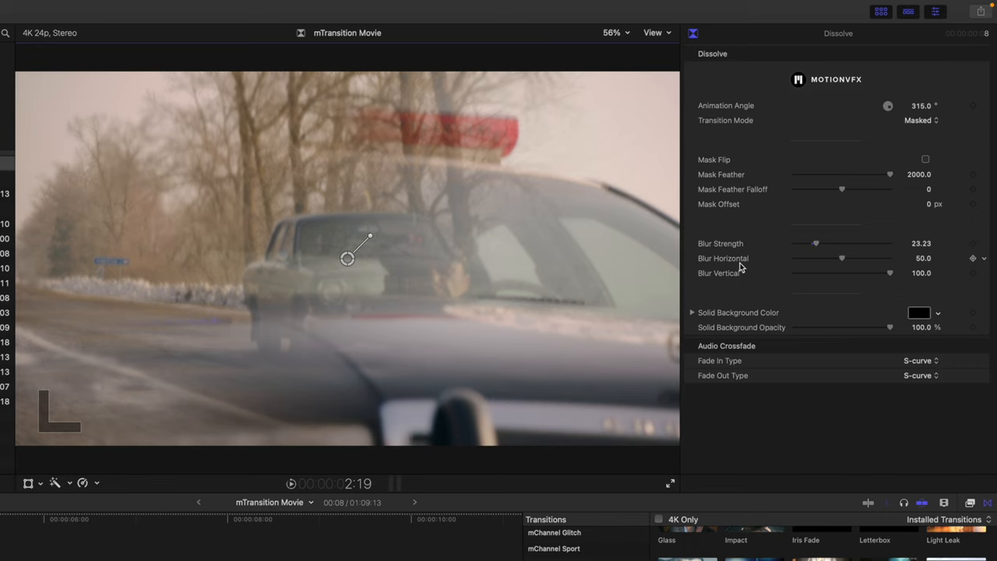
{"action": "mouse_move", "coordinate": [731, 280]}
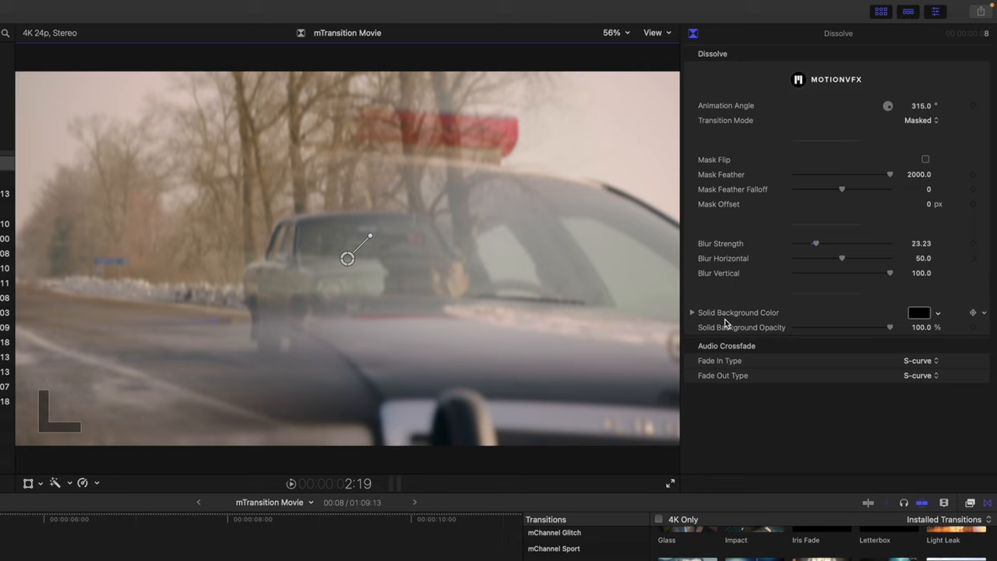
{"action": "mouse_move", "coordinate": [750, 322]}
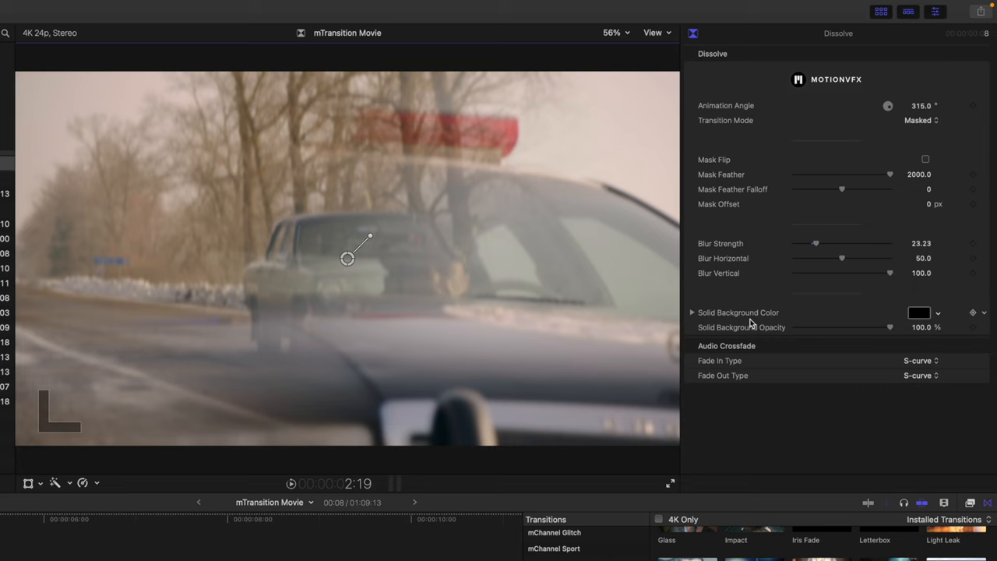
{"action": "mouse_move", "coordinate": [763, 321]}
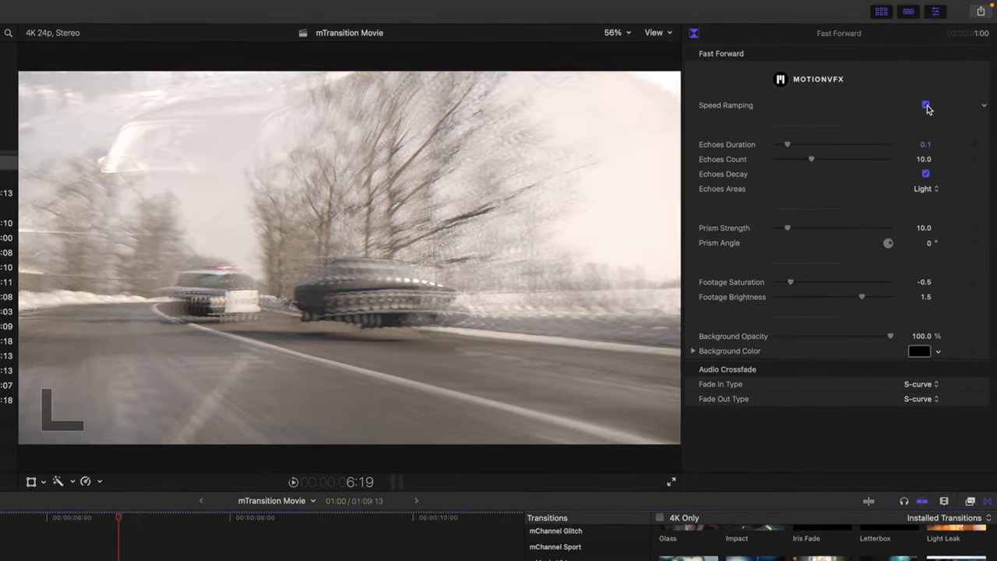
Step: Toggle Speed Ramping on the Fast Forward transition and back
{"action": "left_click", "coordinate": [925, 106]}
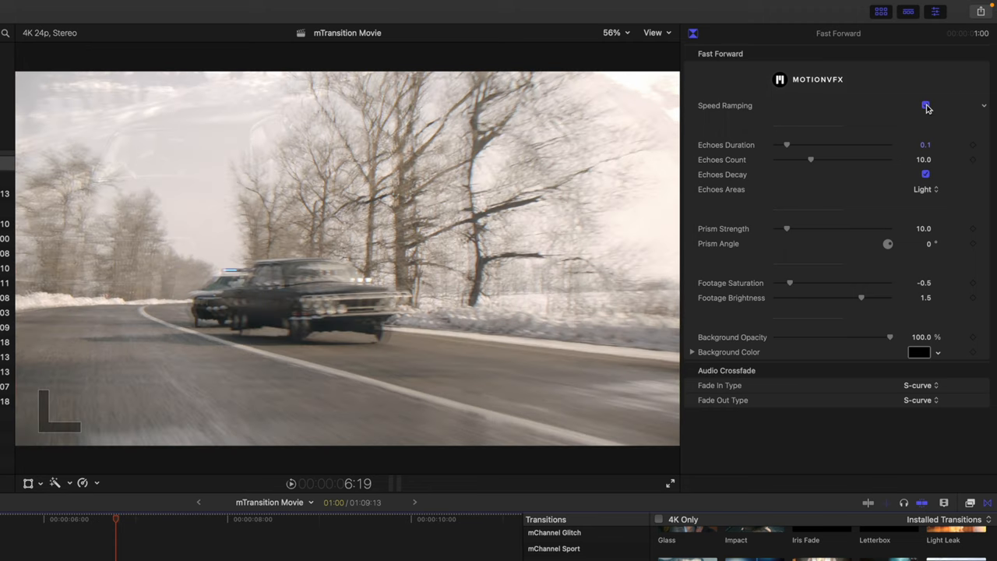
{"action": "left_click", "coordinate": [925, 104]}
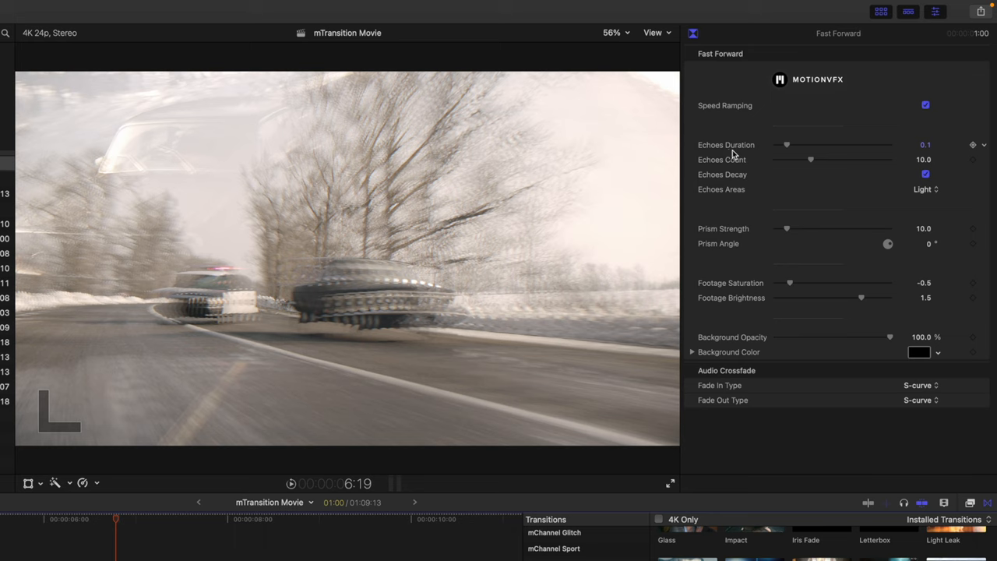
{"action": "mouse_move", "coordinate": [361, 327]}
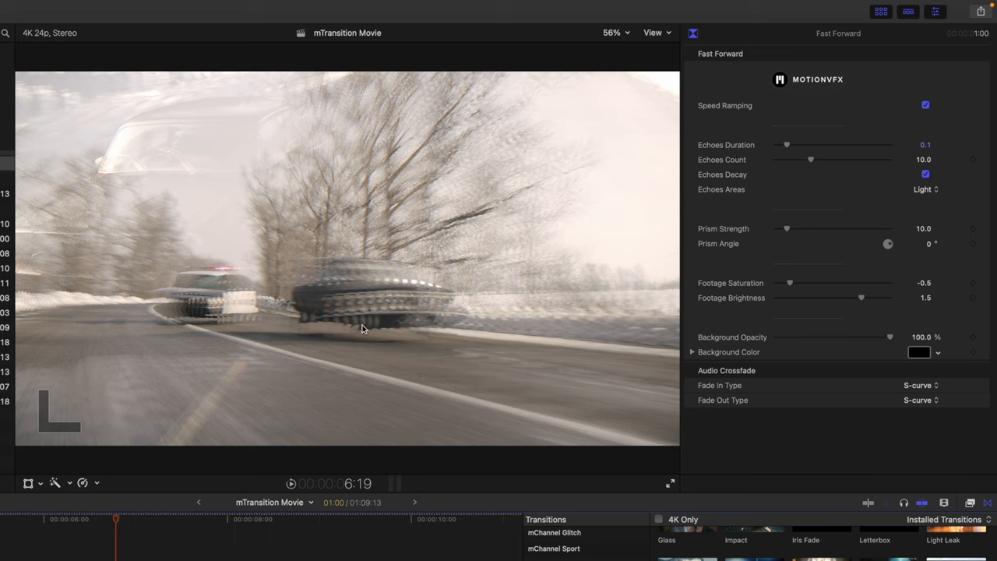
{"action": "mouse_move", "coordinate": [352, 294]}
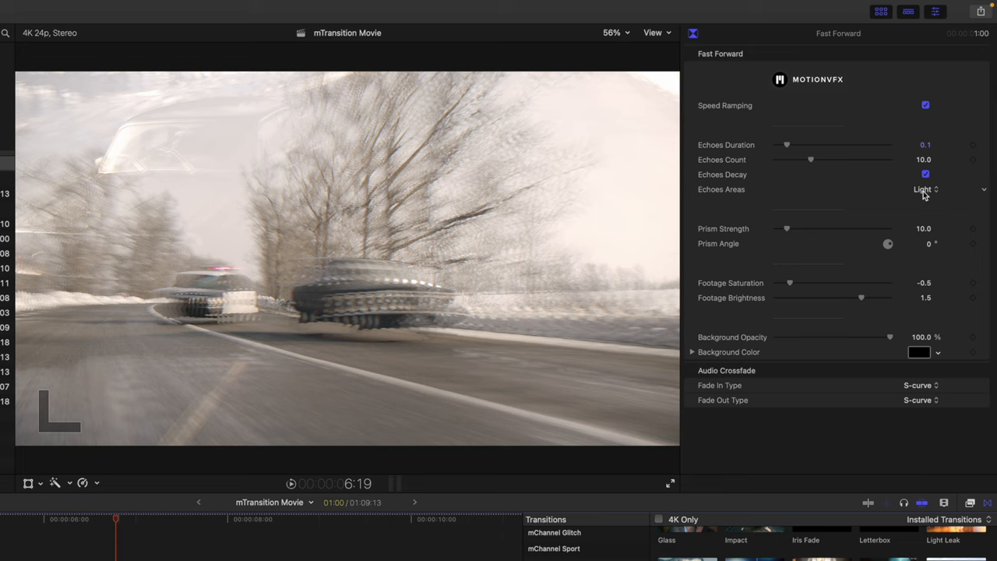
Step: Switch Echoes Areas to Dark, then return it to Light
{"action": "left_click", "coordinate": [925, 190]}
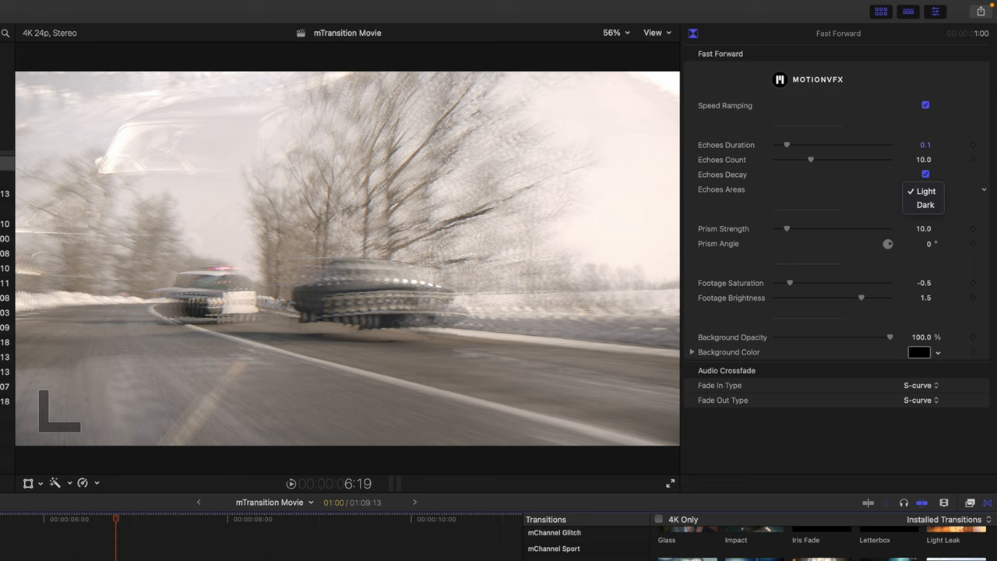
{"action": "left_click", "coordinate": [925, 190]}
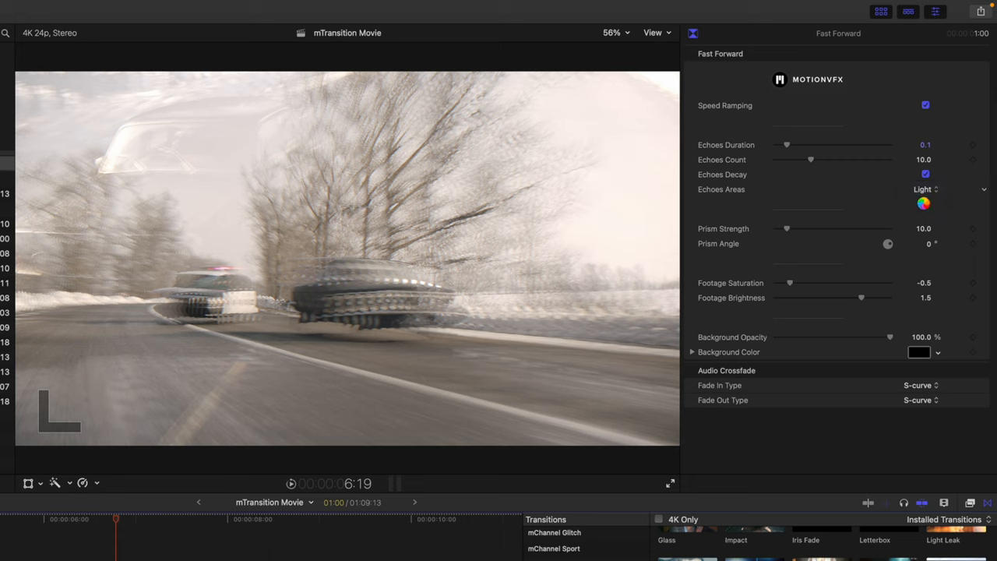
{"action": "left_click", "coordinate": [925, 190]}
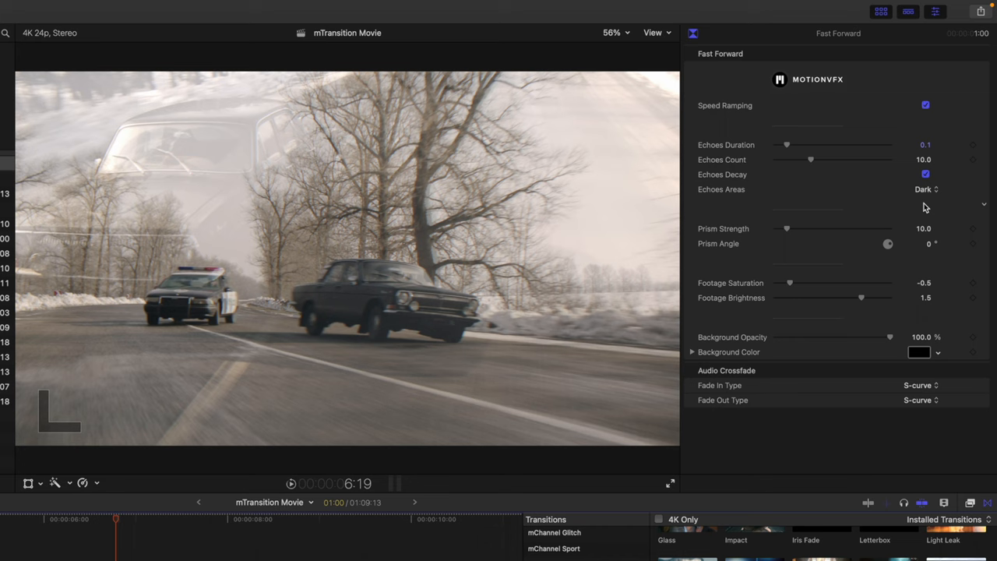
{"action": "left_click", "coordinate": [925, 190]}
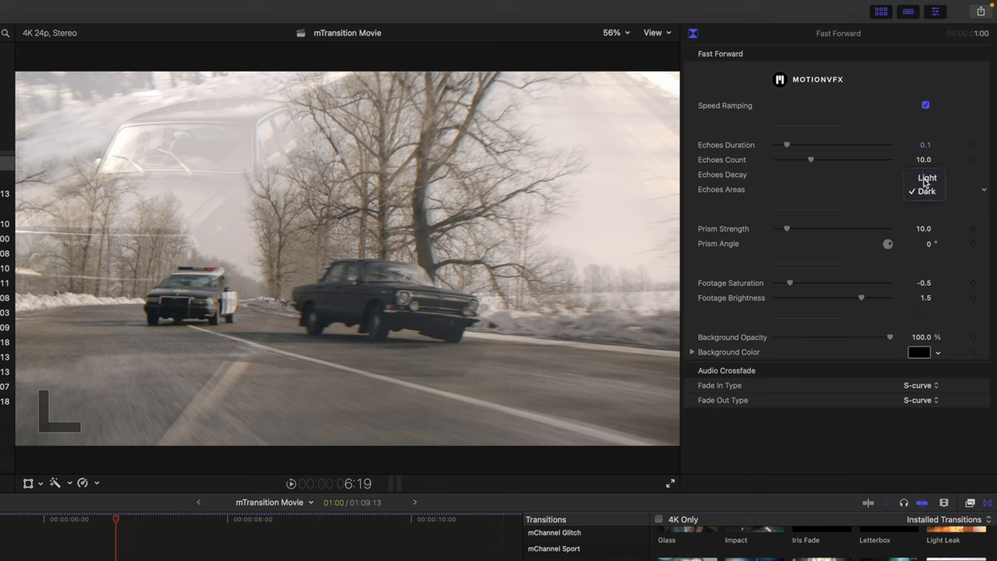
{"action": "left_click", "coordinate": [927, 178]}
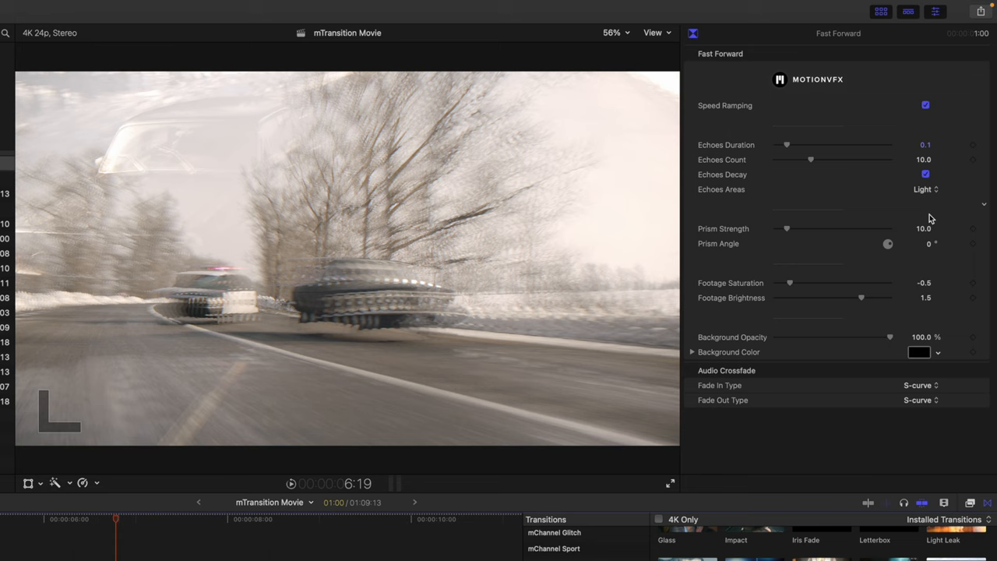
Step: Raise Prism Strength to about 20, then settle it back near 10.65
{"action": "left_click_drag", "start_coordinate": [785, 227], "coordinate": [798, 227]}
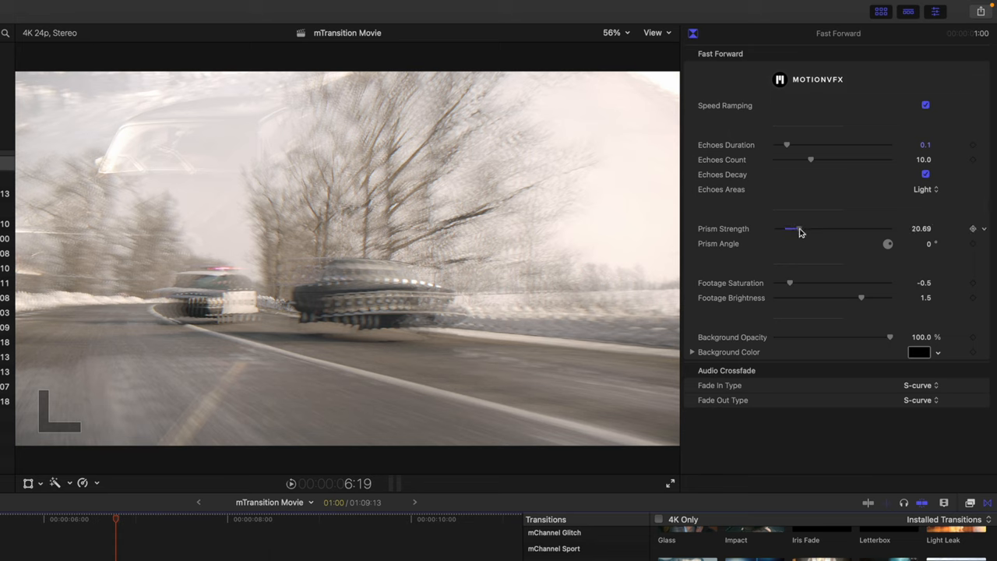
{"action": "left_click_drag", "start_coordinate": [797, 229], "coordinate": [787, 229]}
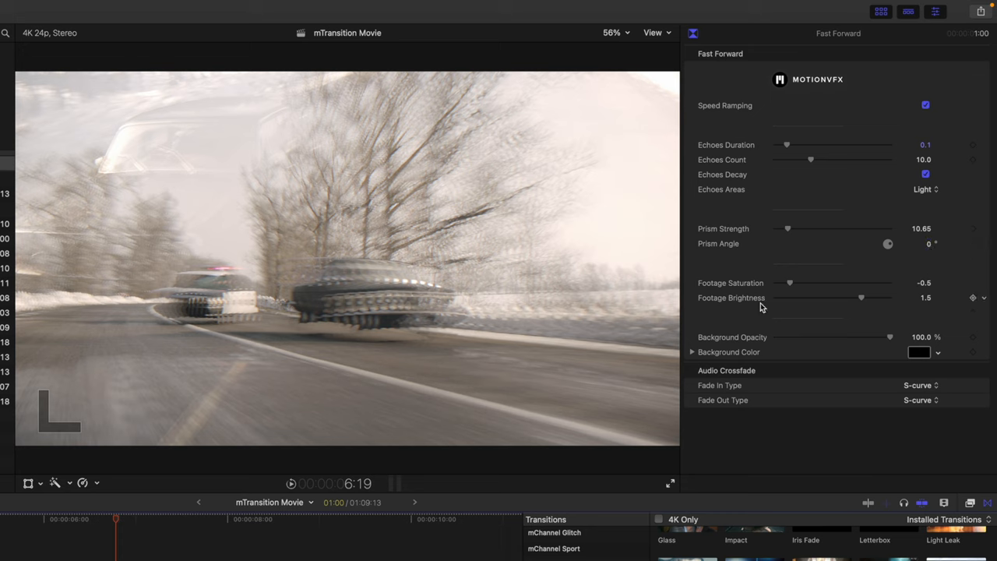
{"action": "mouse_move", "coordinate": [756, 297]}
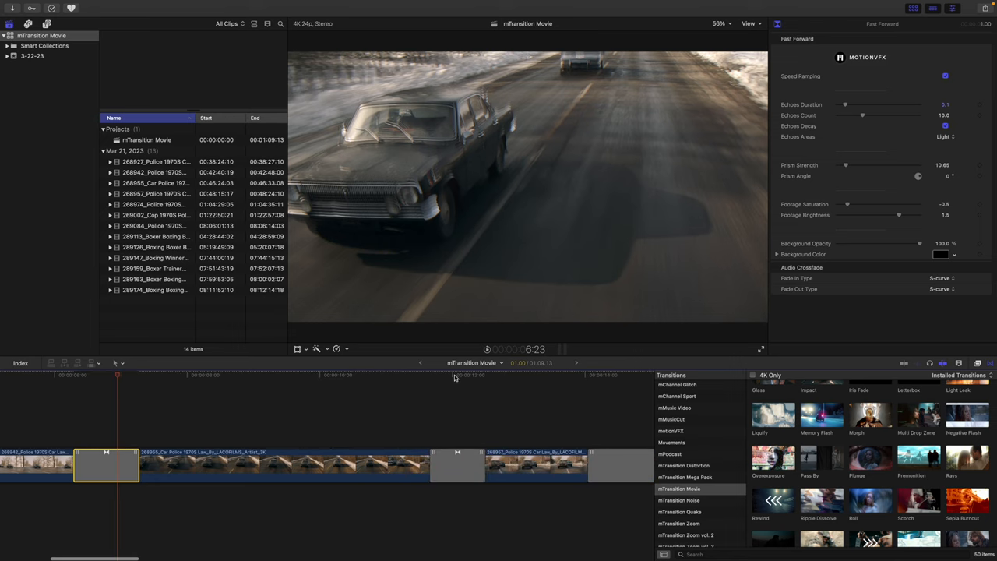
Step: Select the Flash transition in the timeline to load its settings in the Inspector
{"action": "left_click", "coordinate": [448, 464]}
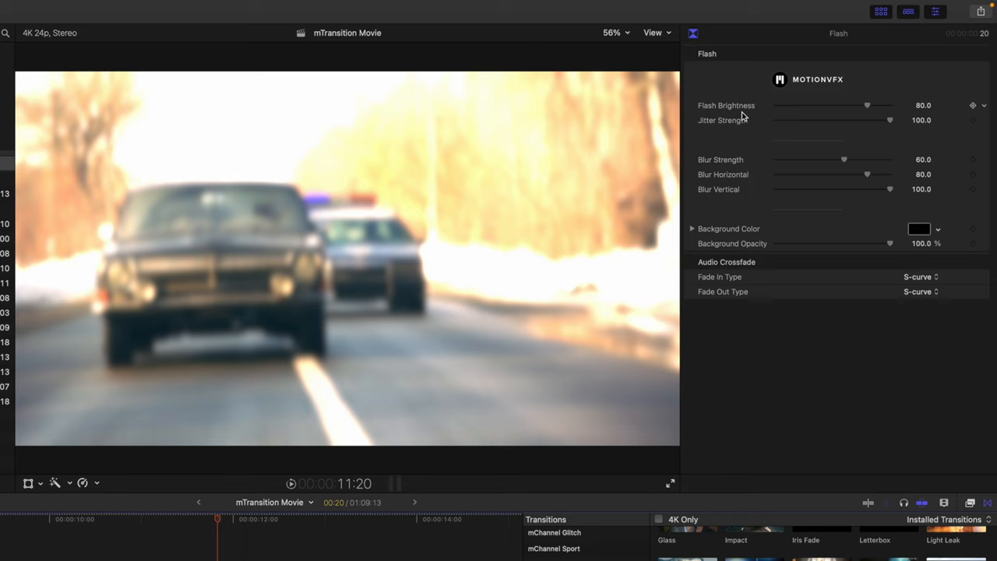
{"action": "mouse_move", "coordinate": [770, 114]}
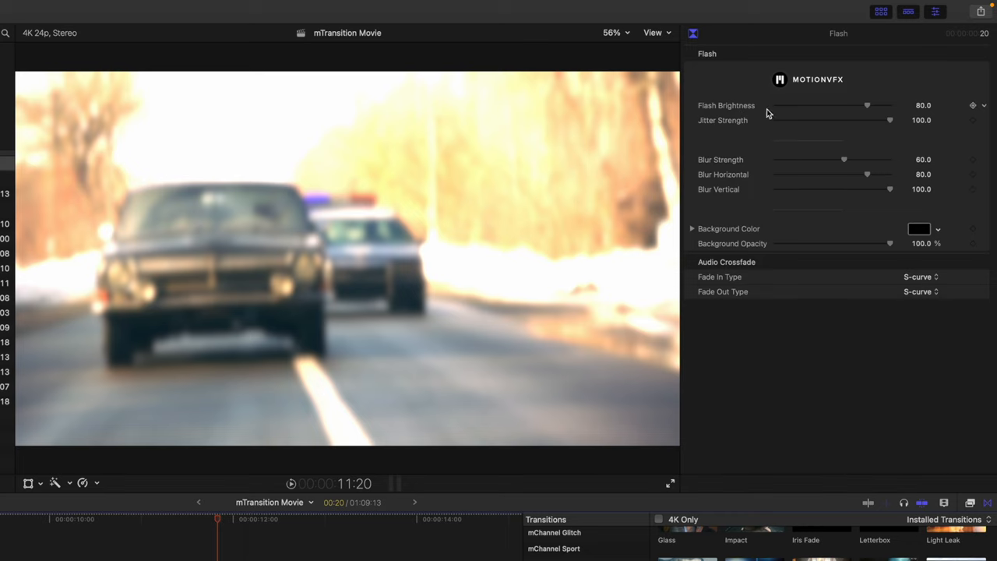
Step: Set Flash Brightness to about 71.39 after trying a brighter value
{"action": "left_click_drag", "start_coordinate": [866, 106], "coordinate": [878, 106]}
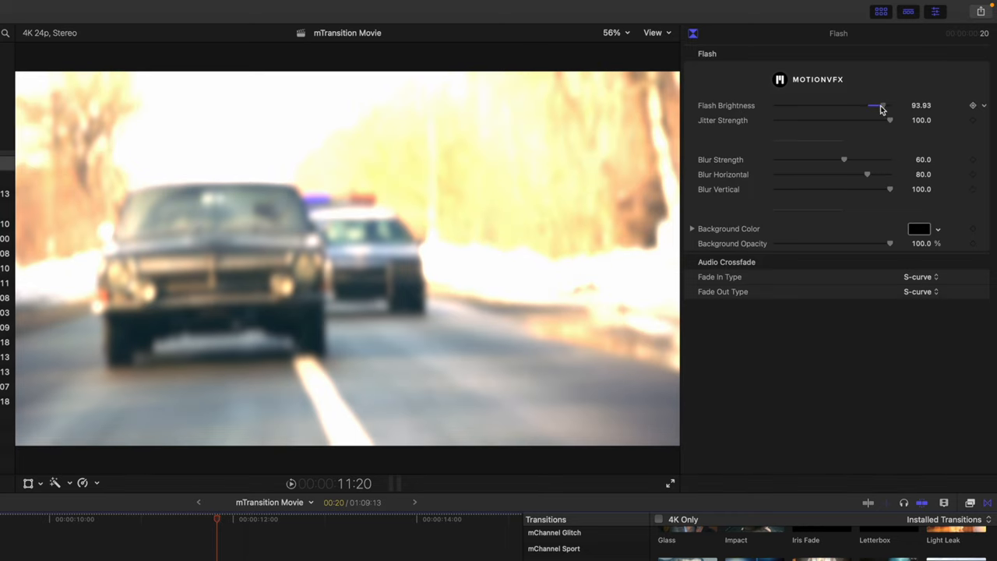
{"action": "left_click_drag", "start_coordinate": [879, 106], "coordinate": [875, 106]}
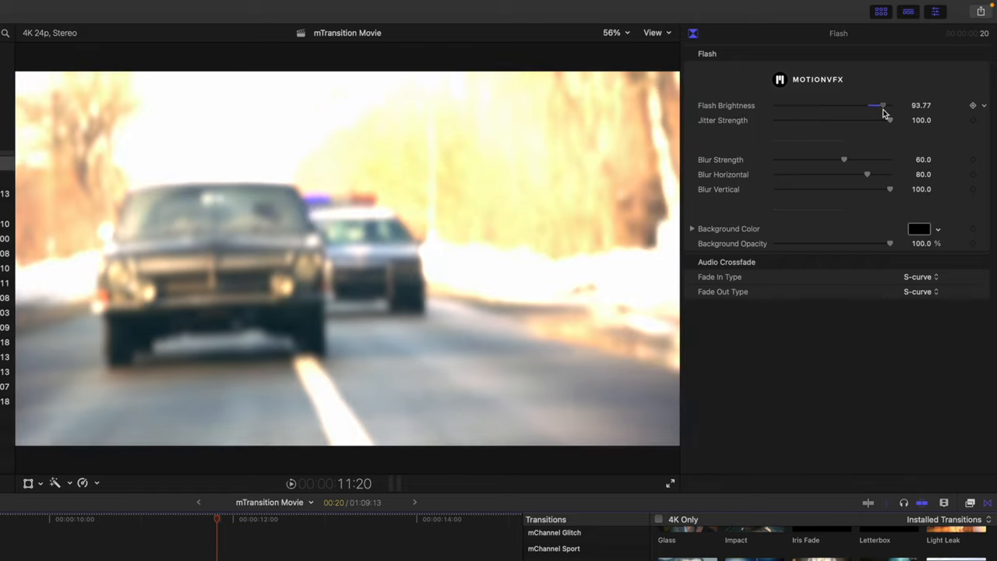
{"action": "left_click_drag", "start_coordinate": [880, 106], "coordinate": [856, 106]}
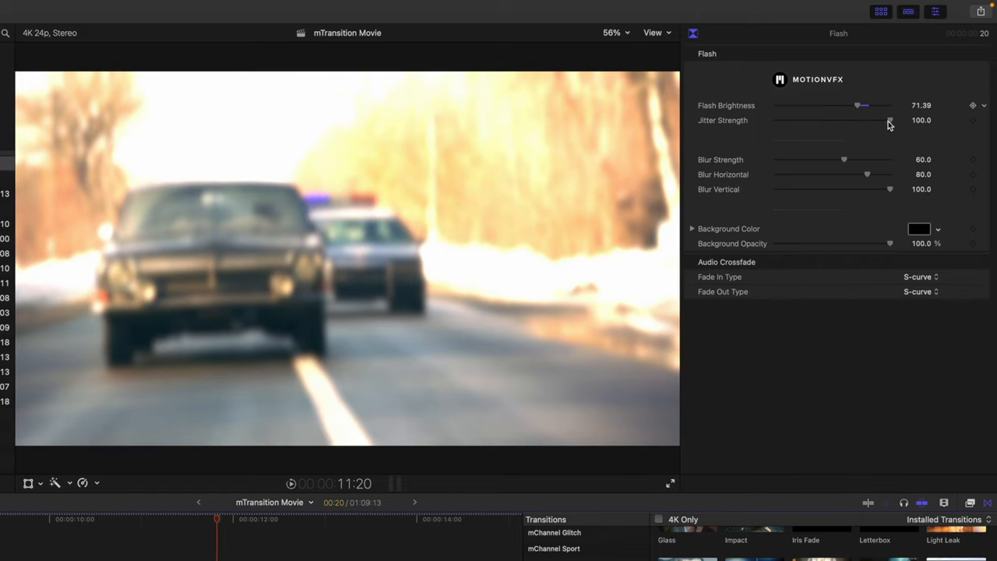
Step: Test Jitter Strength and reset it to 100, then raise Blur Strength to about 74.78
{"action": "left_click_drag", "start_coordinate": [889, 120], "coordinate": [810, 120]}
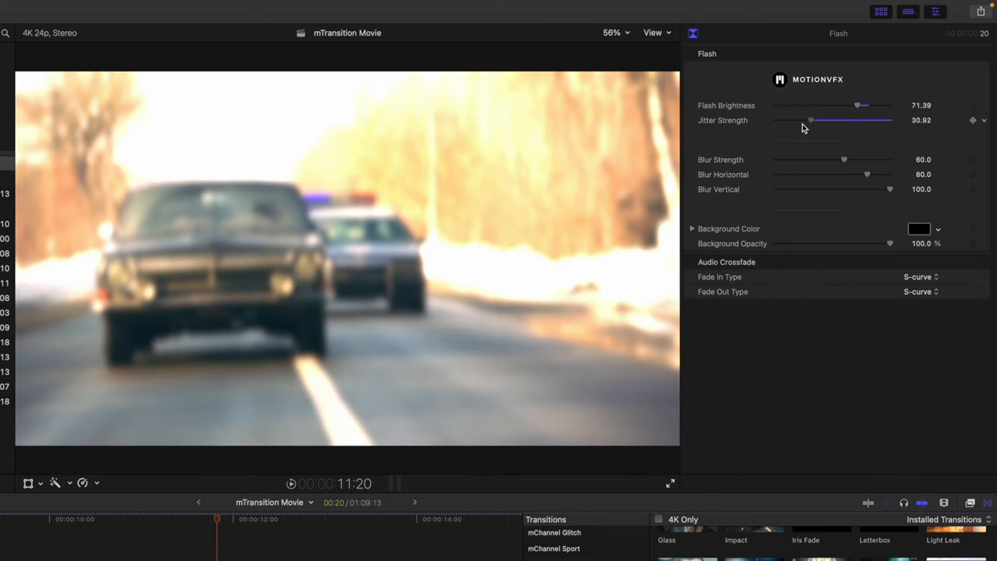
{"action": "left_click_drag", "start_coordinate": [810, 120], "coordinate": [889, 120]}
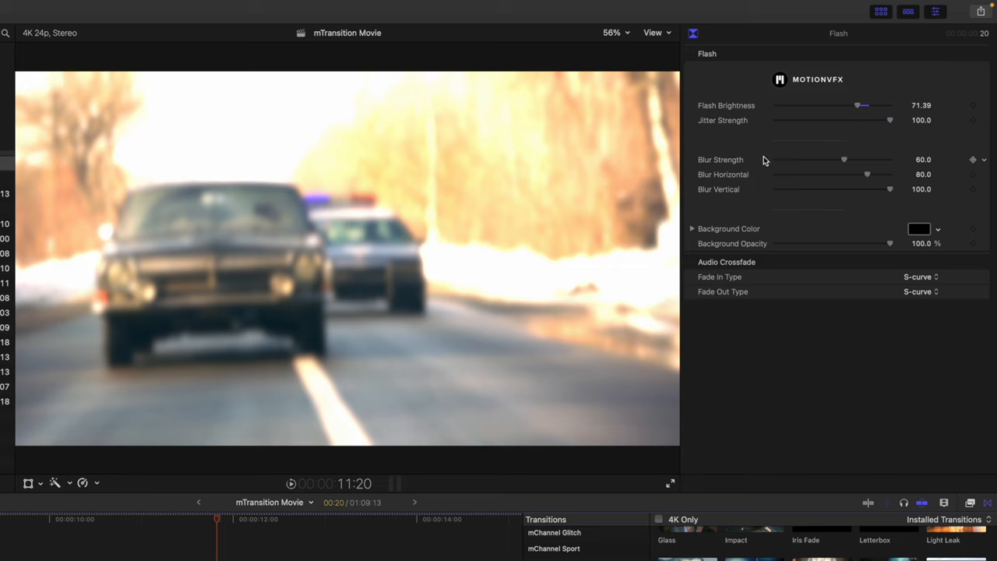
{"action": "left_click_drag", "start_coordinate": [844, 159], "coordinate": [856, 159]}
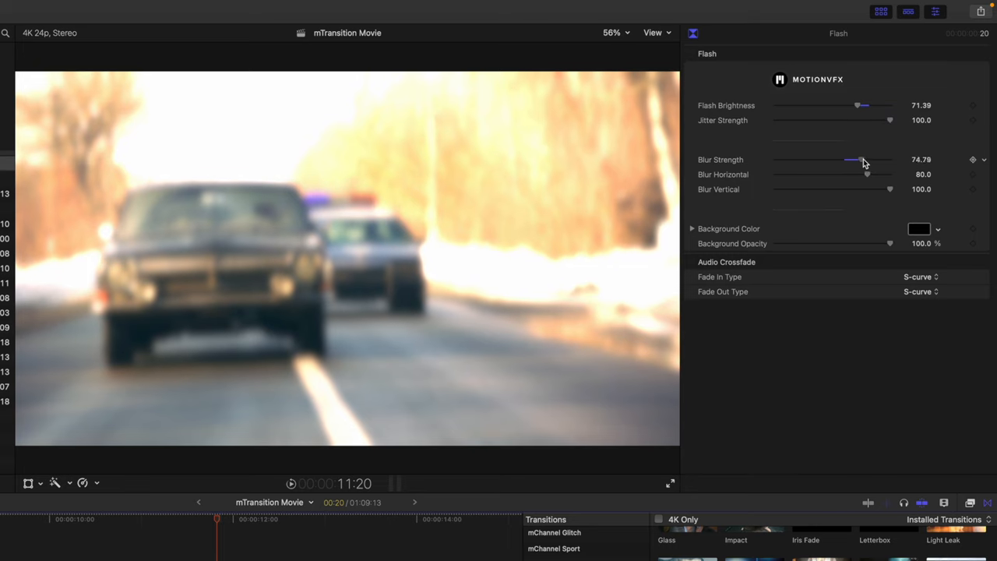
{"action": "left_click_drag", "start_coordinate": [854, 158], "coordinate": [872, 159]}
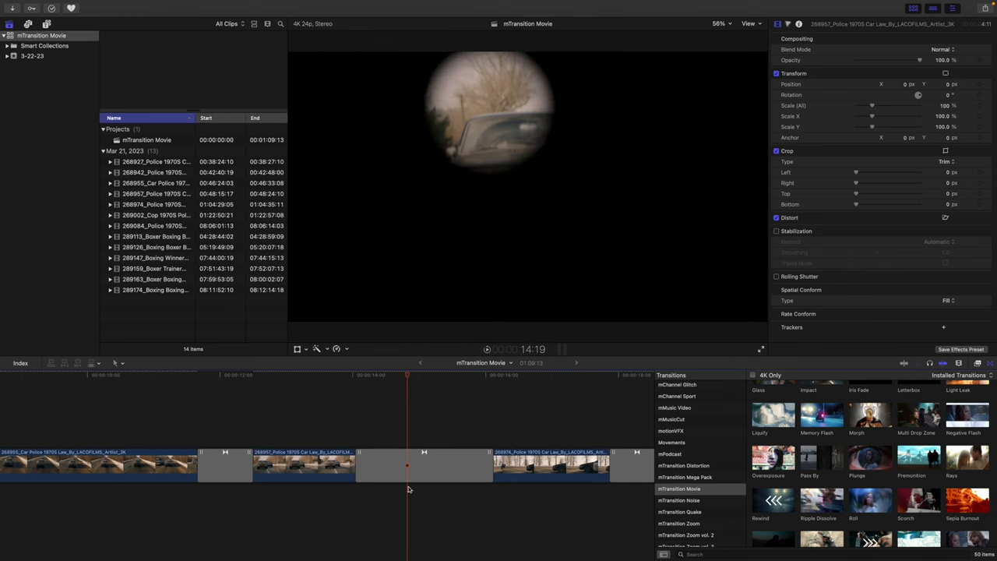
Step: Select the Iris Fade transition over the car shot to show its Inspector and viewer targets
{"action": "left_click", "coordinate": [424, 464]}
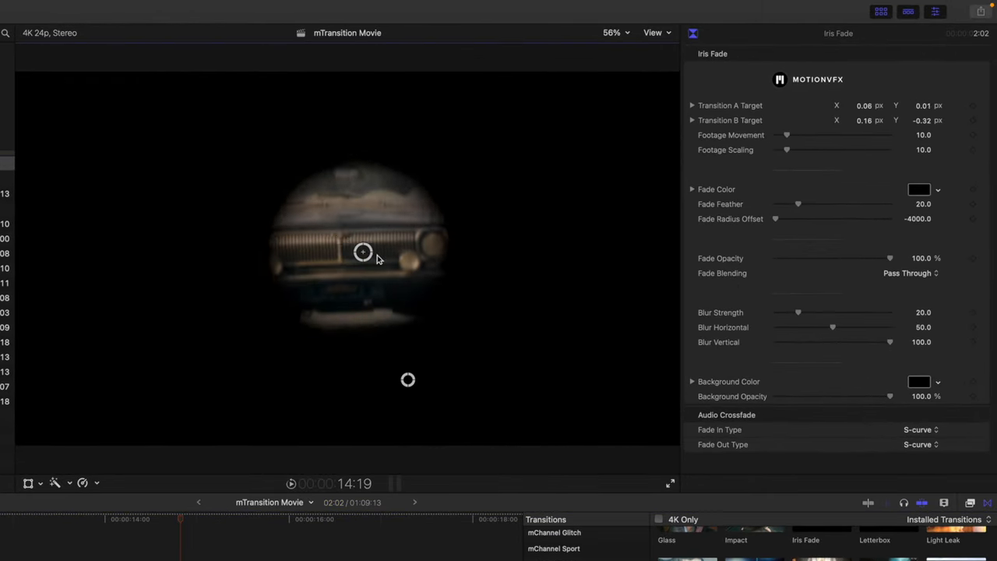
Step: Move the first Iris Fade target onto the car and check it later in the transition
{"action": "left_click_drag", "start_coordinate": [361, 253], "coordinate": [243, 249]}
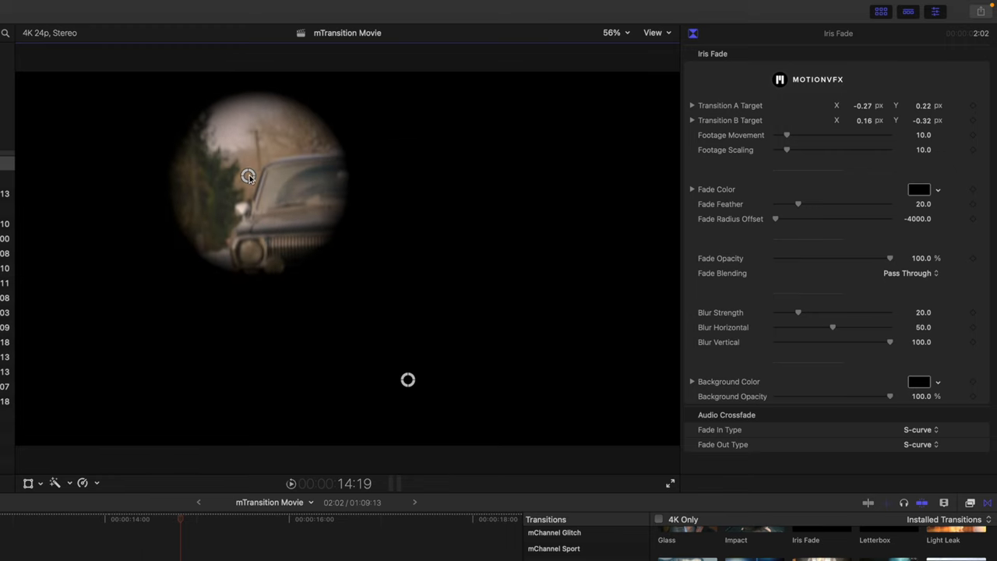
{"action": "left_click", "coordinate": [262, 517]}
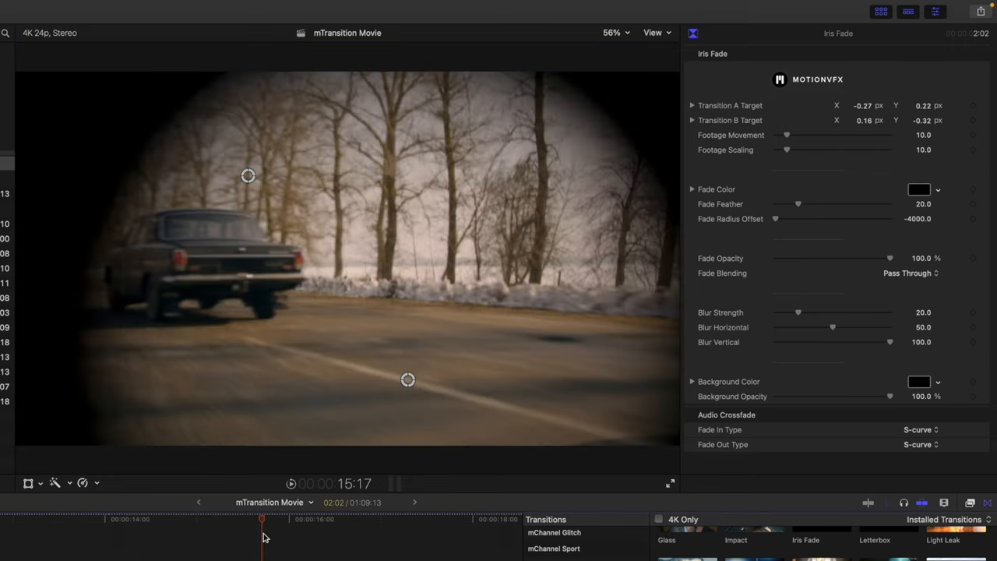
{"action": "left_click_drag", "start_coordinate": [261, 517], "coordinate": [227, 517]}
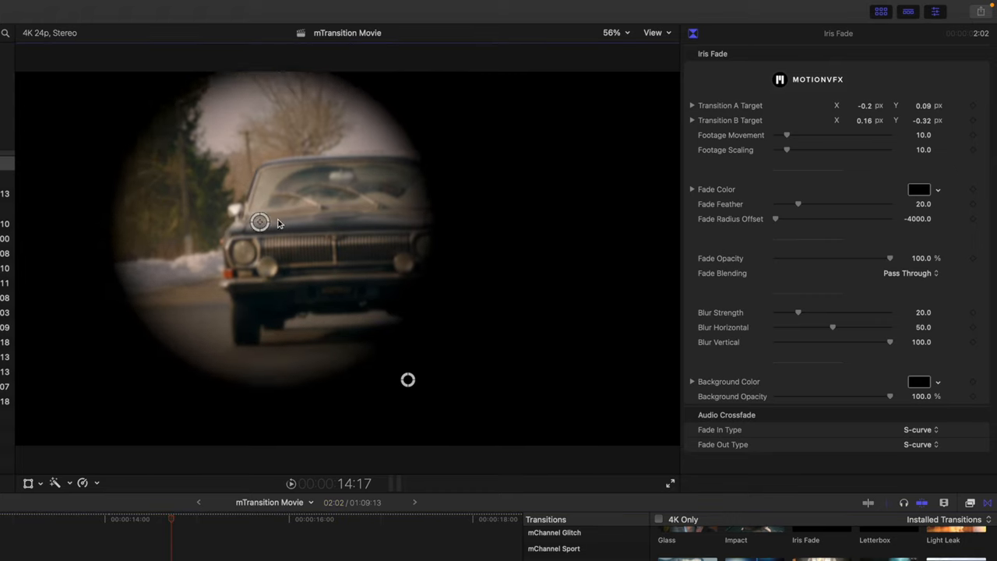
Step: Place the second iris target on the car and scrub to preview both sides
{"action": "left_click", "coordinate": [181, 518]}
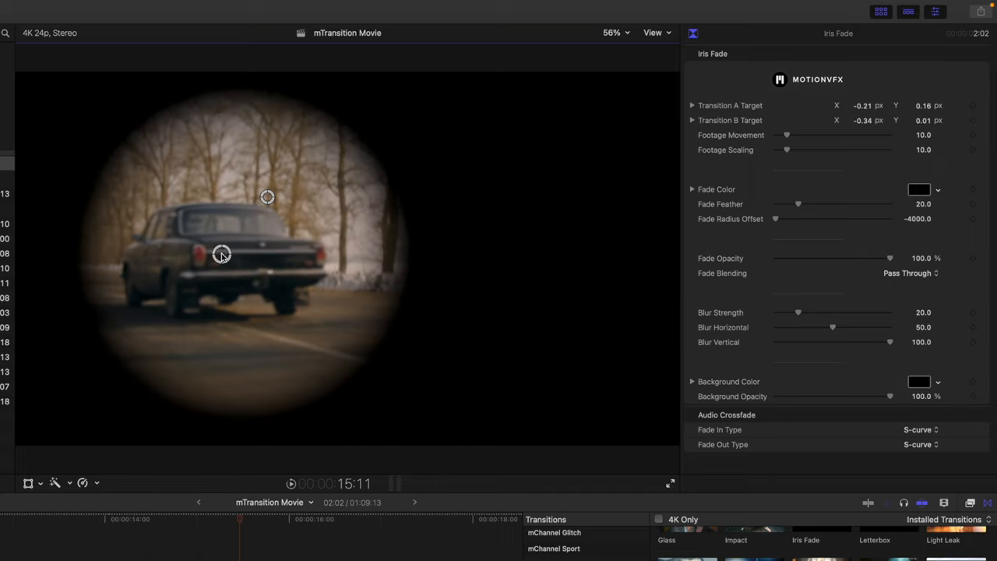
{"action": "left_click", "coordinate": [192, 517]}
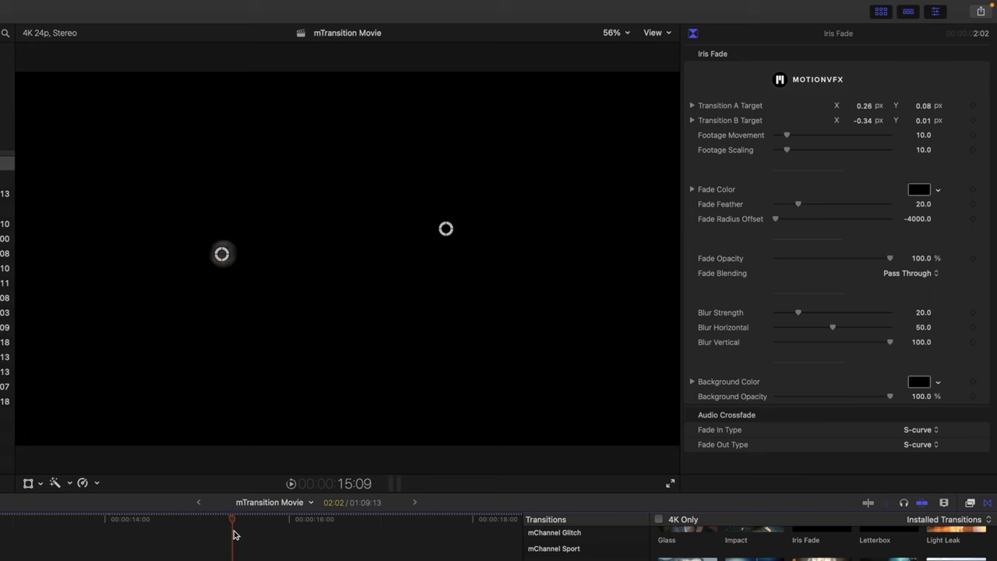
{"action": "left_click_drag", "start_coordinate": [232, 520], "coordinate": [280, 520]}
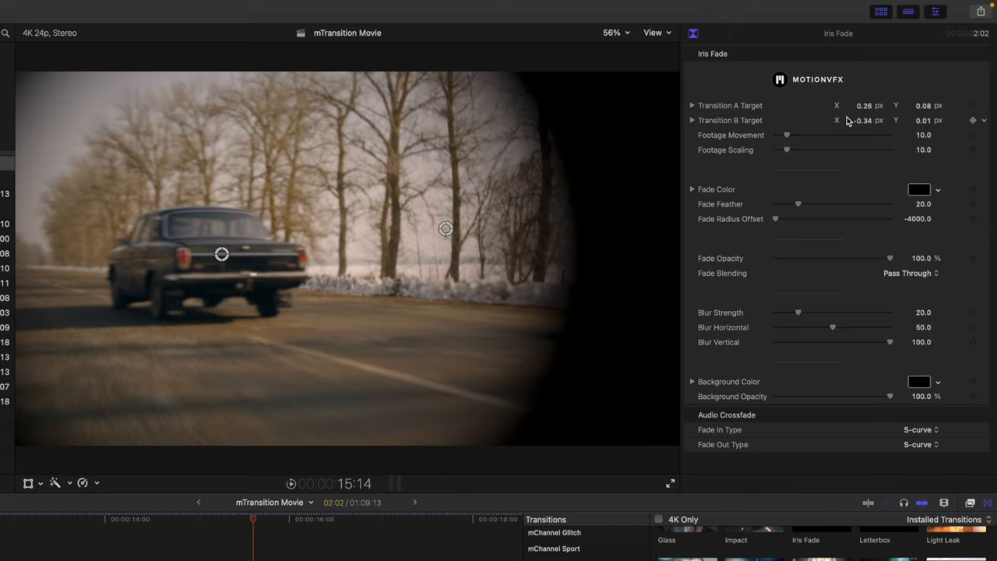
{"action": "mouse_move", "coordinate": [713, 116]}
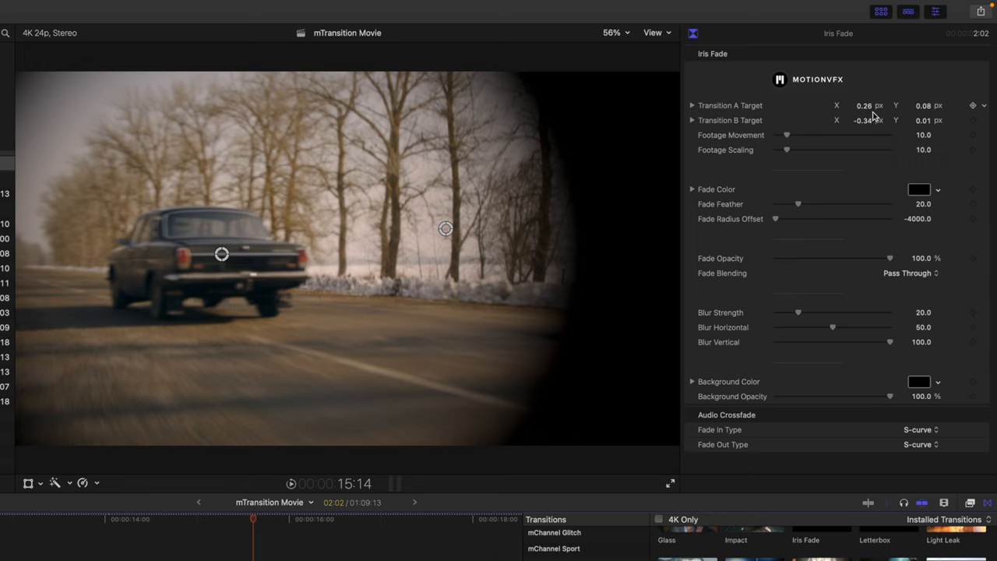
{"action": "mouse_move", "coordinate": [910, 117]}
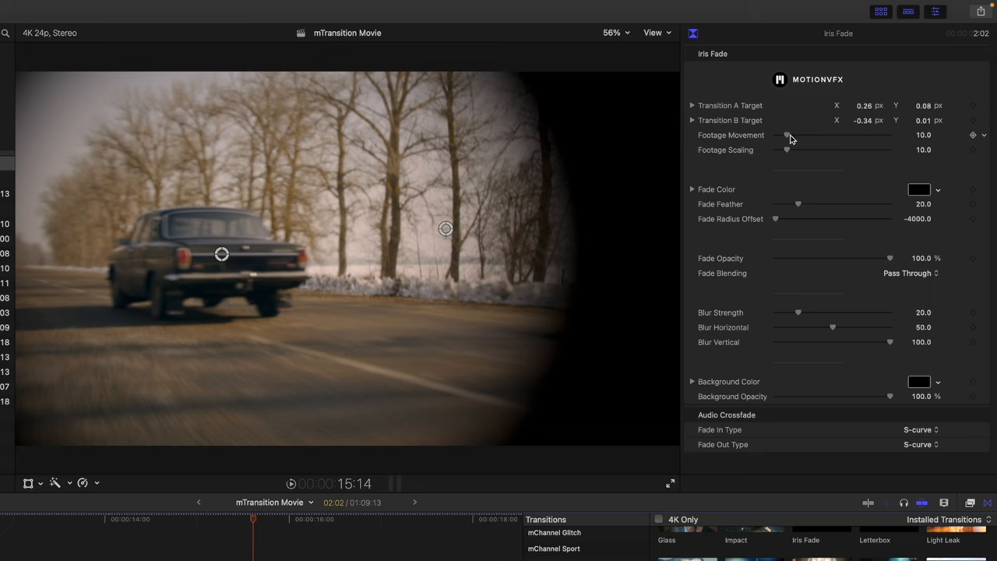
Step: Set Footage Movement to 24.71 and Footage Scaling to 93.81, then scrub to preview
{"action": "left_click_drag", "start_coordinate": [786, 134], "coordinate": [835, 134]}
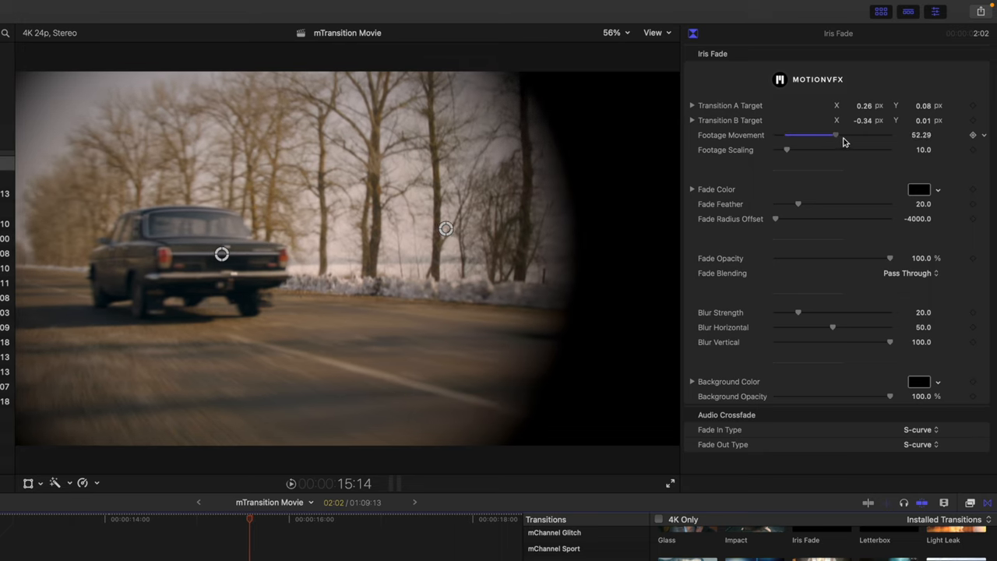
{"action": "left_click_drag", "start_coordinate": [835, 134], "coordinate": [883, 134]}
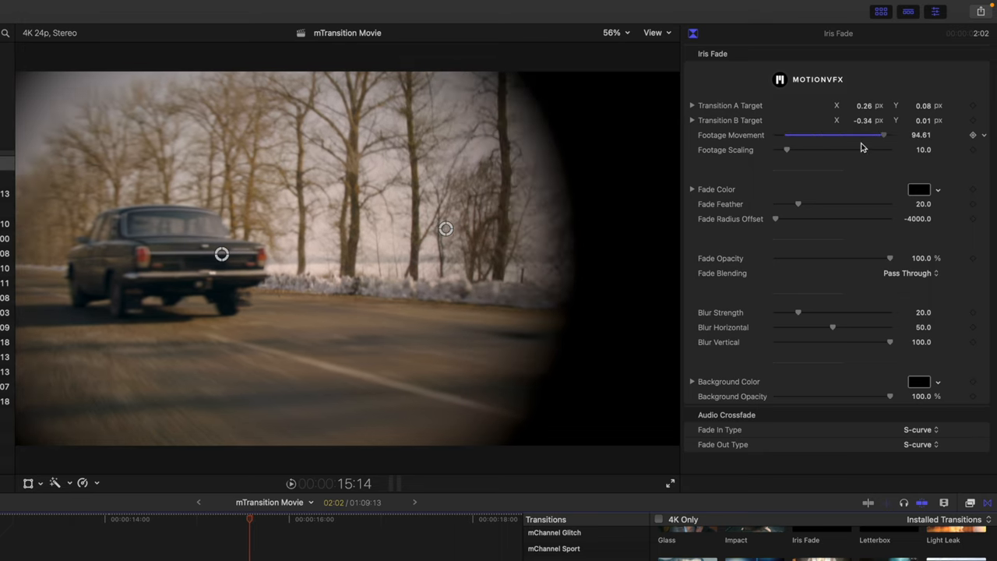
{"action": "left_click_drag", "start_coordinate": [785, 150], "coordinate": [825, 149]}
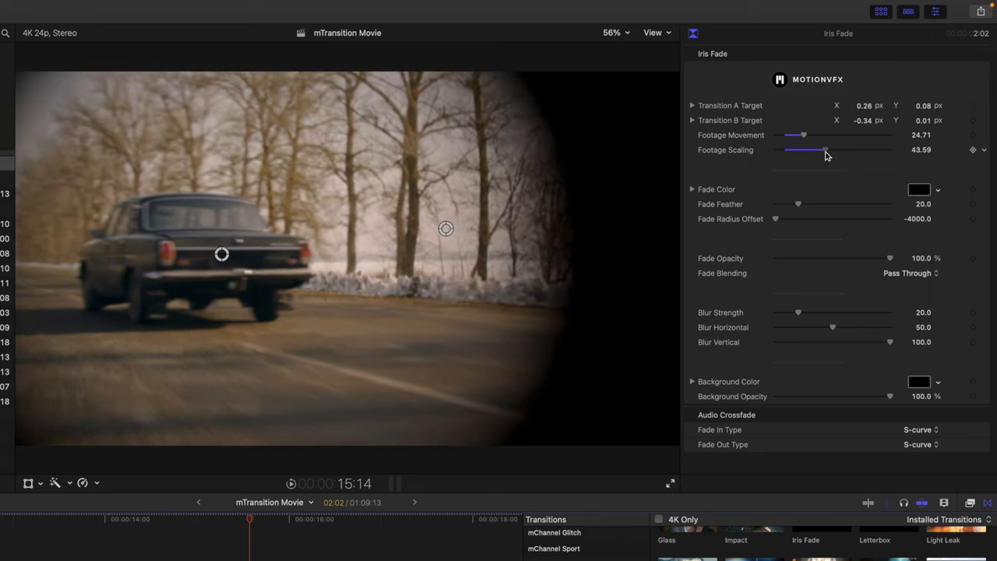
{"action": "left_click_drag", "start_coordinate": [825, 149], "coordinate": [836, 149]}
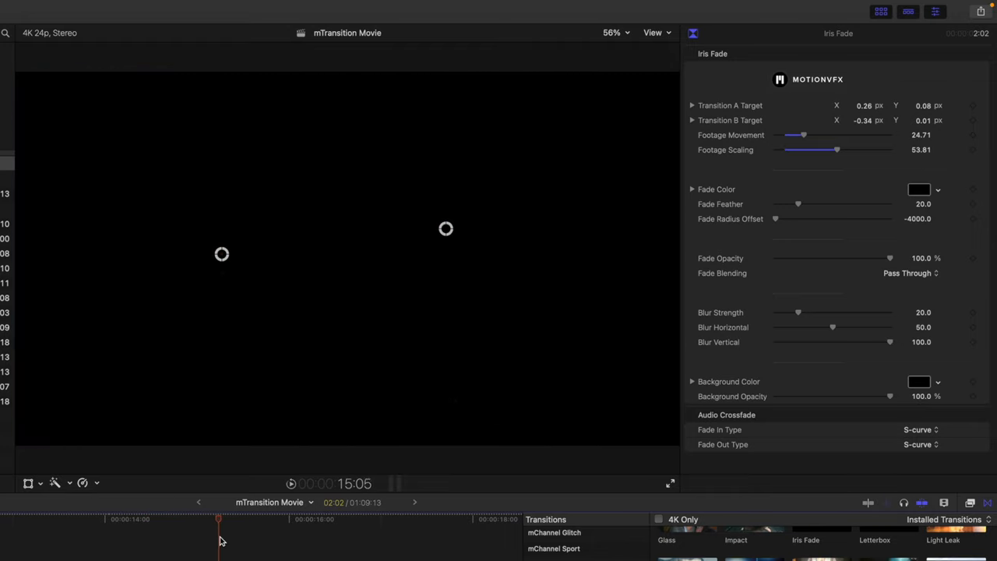
{"action": "left_click_drag", "start_coordinate": [218, 541], "coordinate": [273, 540]}
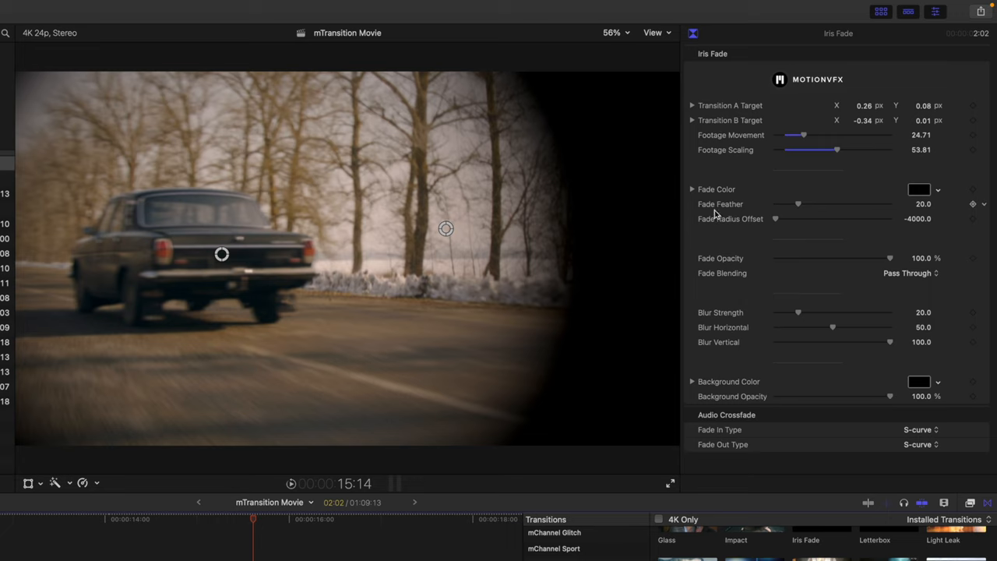
Step: Set the Iris Fade's Fade Feather to about 51.16 and scrub to preview the softened edge
{"action": "left_click_drag", "start_coordinate": [798, 202], "coordinate": [848, 202]}
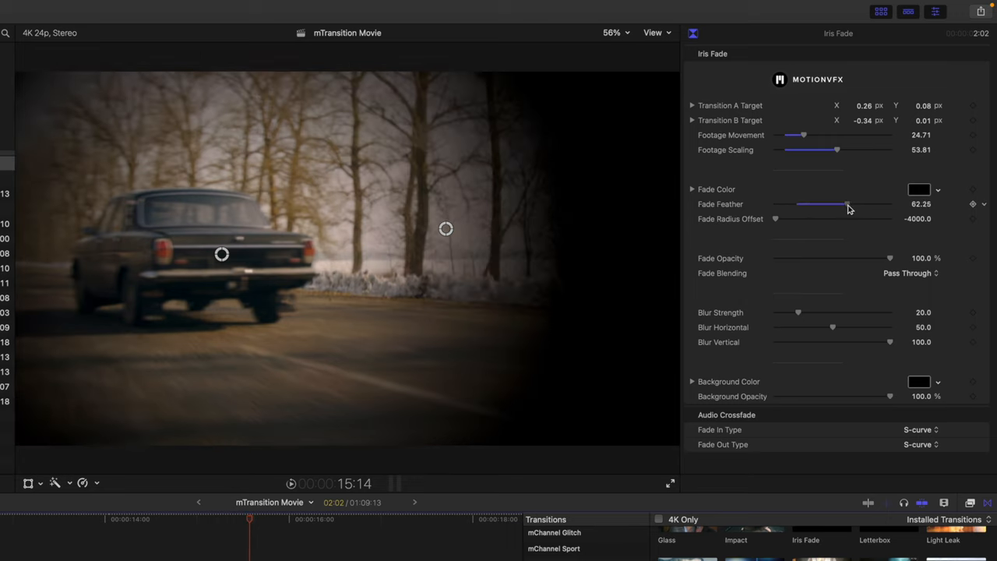
{"action": "left_click_drag", "start_coordinate": [847, 204], "coordinate": [776, 204]}
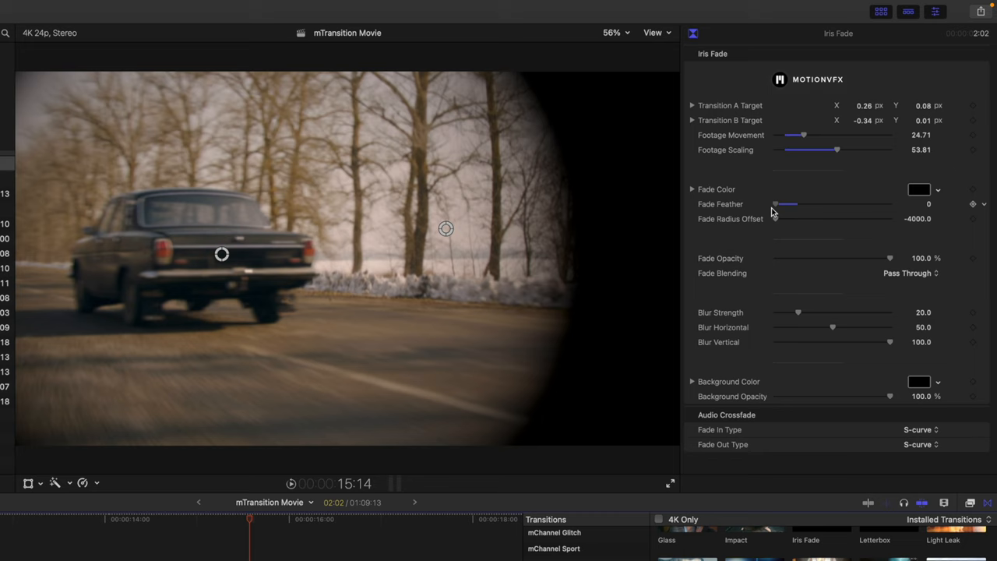
{"action": "left_click_drag", "start_coordinate": [776, 203], "coordinate": [795, 203]}
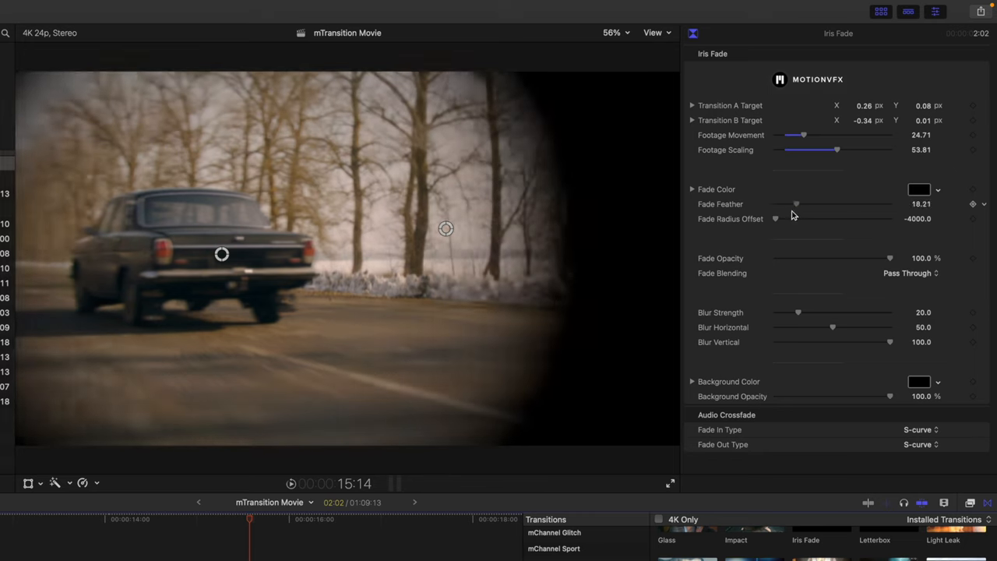
{"action": "left_click_drag", "start_coordinate": [796, 202], "coordinate": [824, 203]}
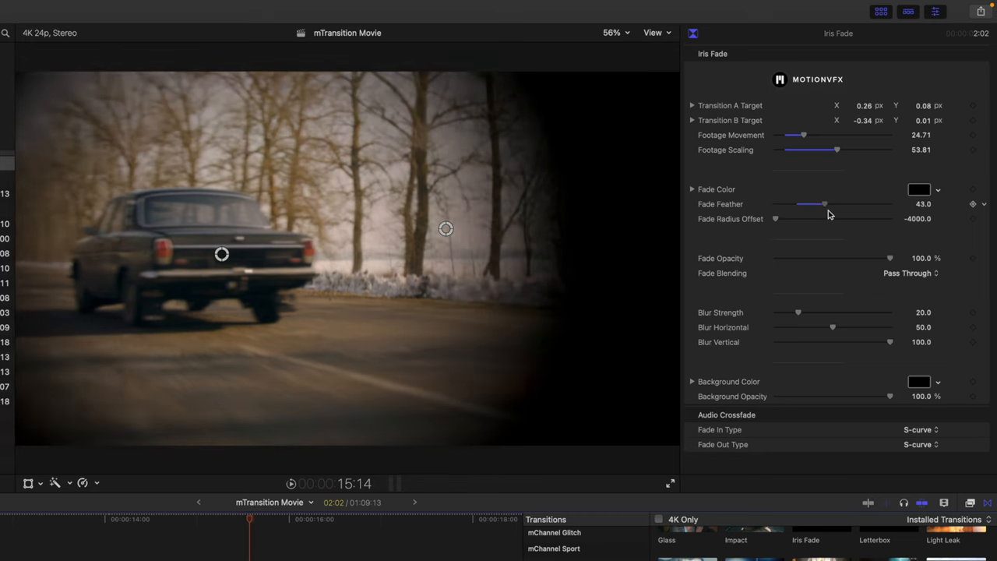
{"action": "left_click_drag", "start_coordinate": [824, 203], "coordinate": [833, 202]}
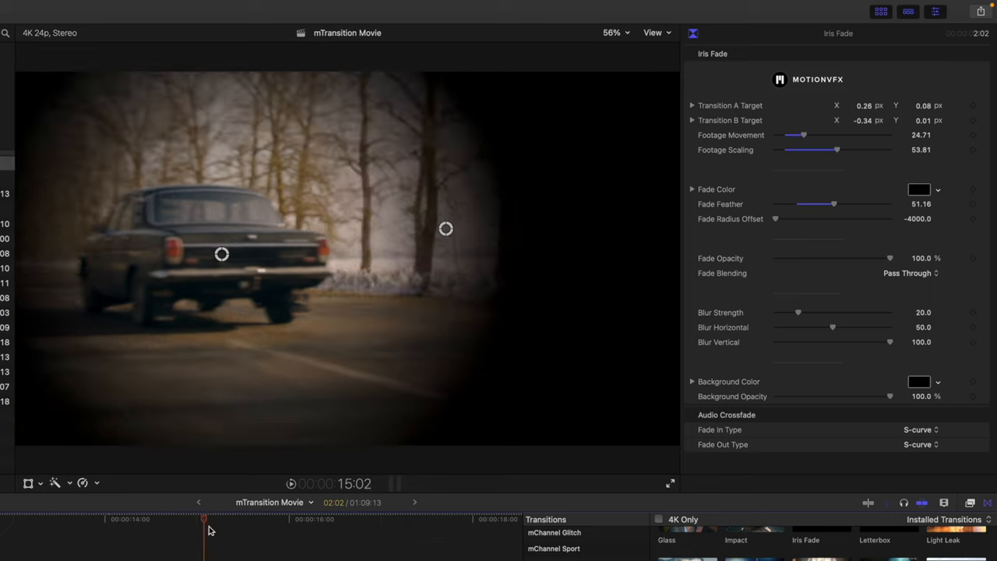
{"action": "left_click_drag", "start_coordinate": [204, 530], "coordinate": [133, 529]}
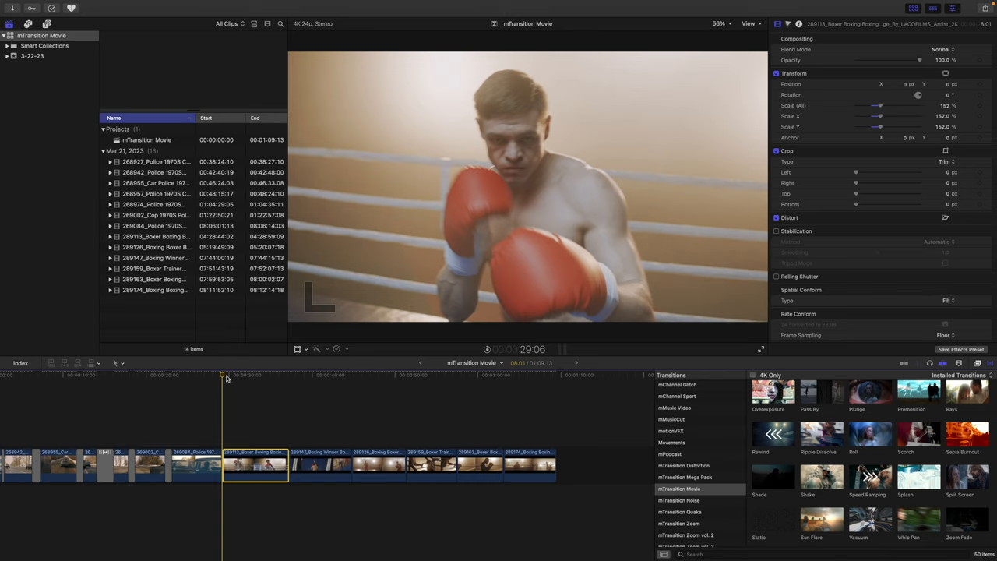
{"action": "mouse_move", "coordinate": [225, 378]}
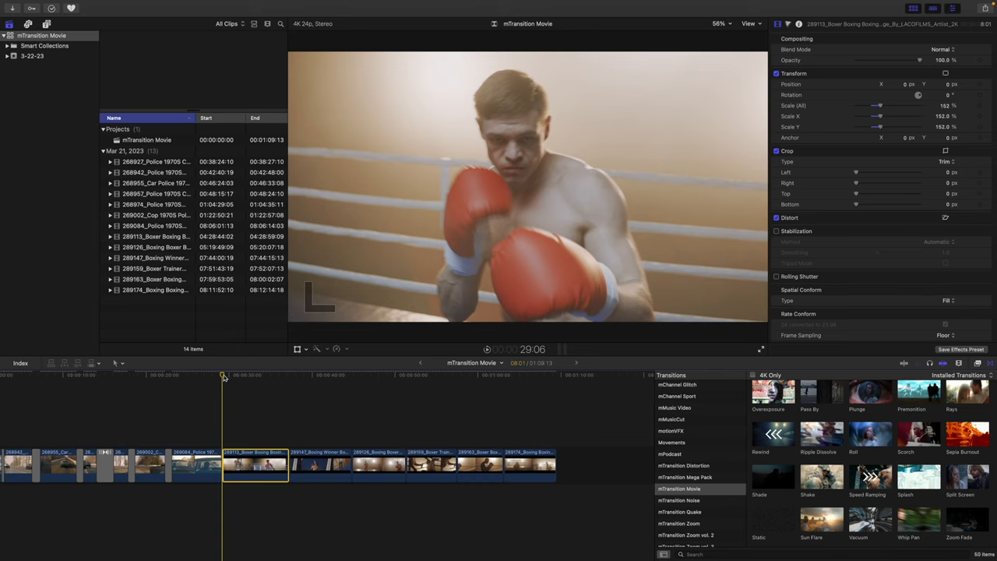
Step: Select the cut between the boxing clips and apply the Vacuum transition to it
{"action": "left_click", "coordinate": [284, 374]}
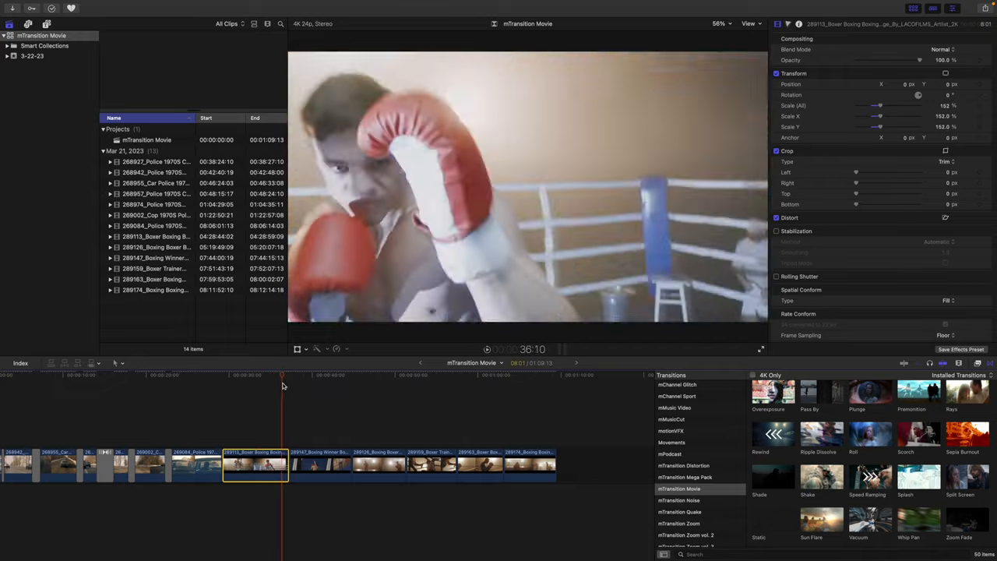
{"action": "left_click_drag", "start_coordinate": [283, 373], "coordinate": [271, 374]}
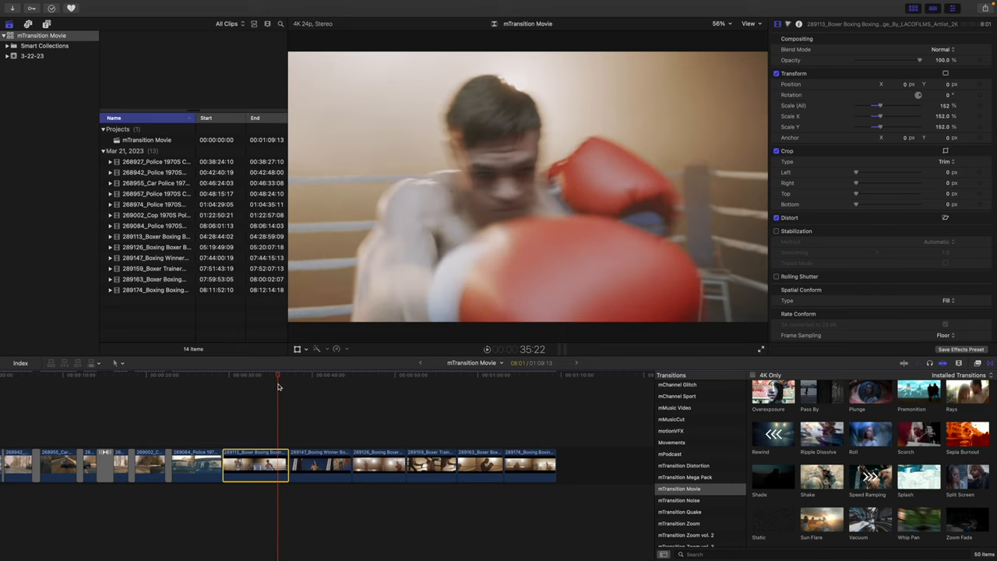
{"action": "mouse_move", "coordinate": [292, 436]}
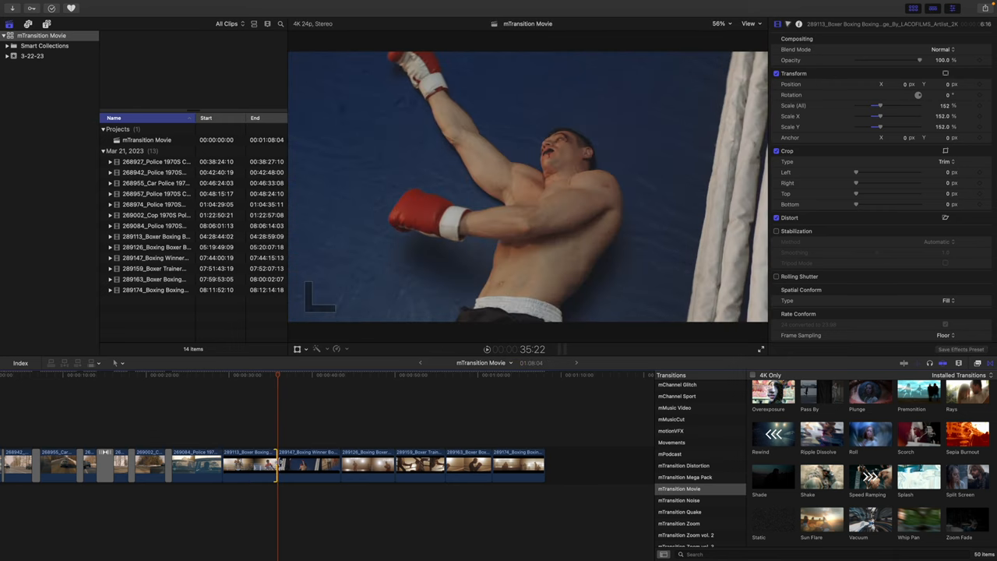
{"action": "left_click", "coordinate": [857, 517]}
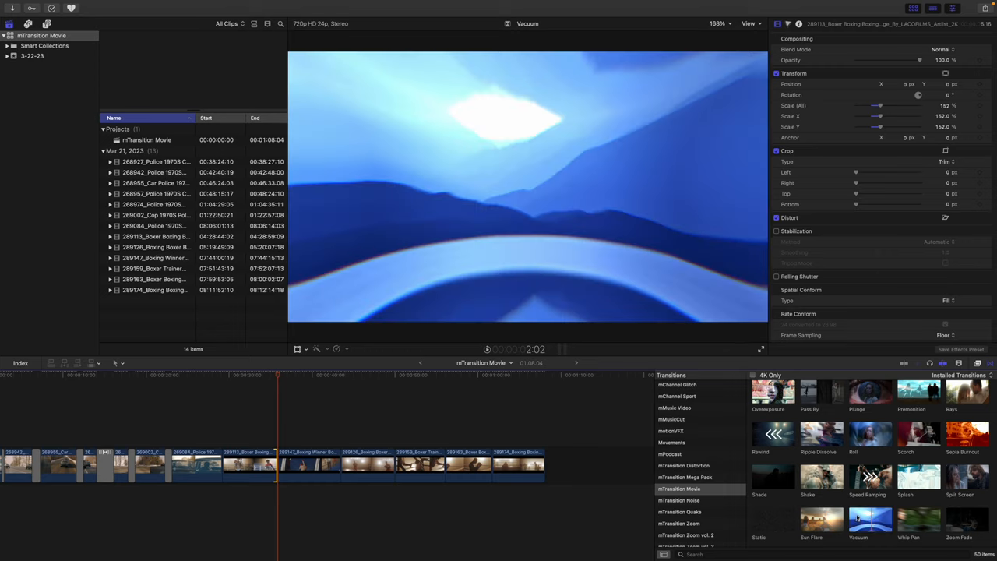
{"action": "left_click", "coordinate": [278, 464]}
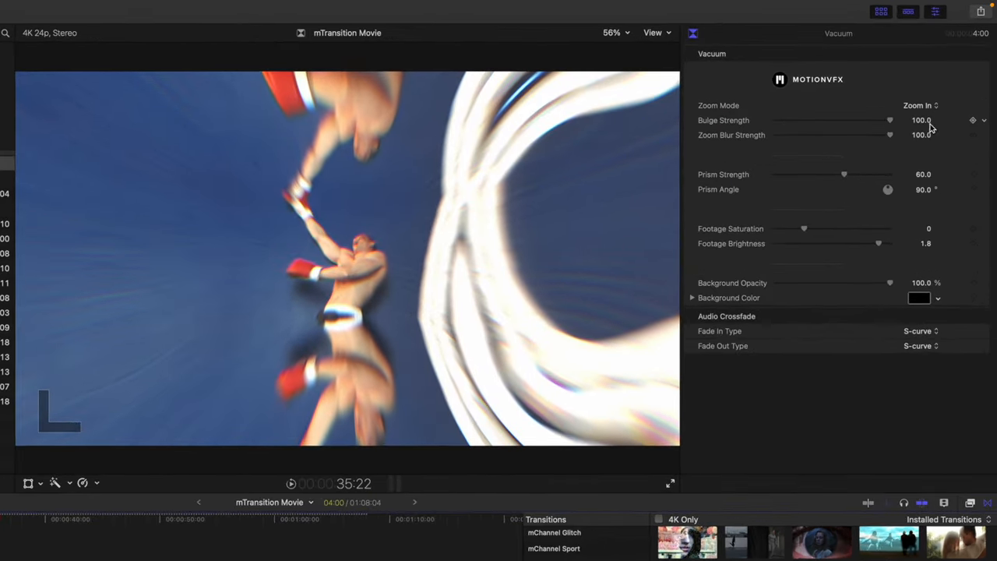
Step: Set the Vacuum's Zoom Mode to Zoom Out, keeping Bulge Strength at 100 after comparing lower values
{"action": "left_click", "coordinate": [919, 106]}
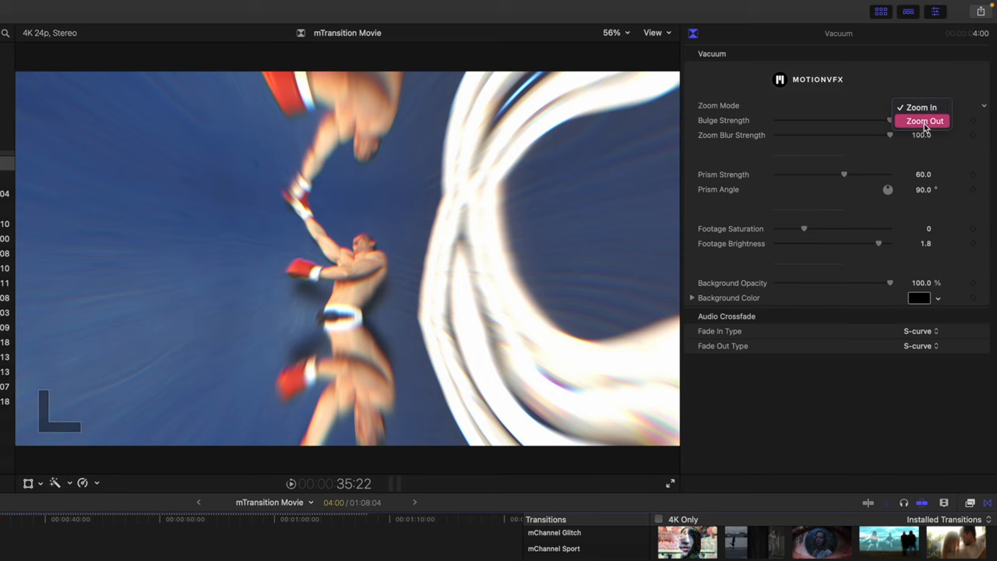
{"action": "left_click", "coordinate": [925, 121]}
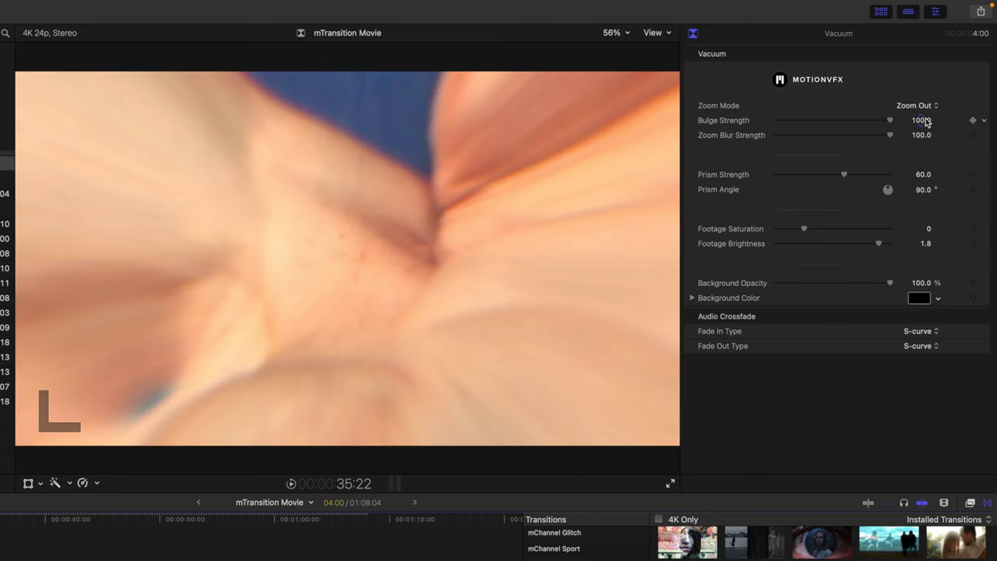
{"action": "left_click_drag", "start_coordinate": [889, 120], "coordinate": [839, 119]}
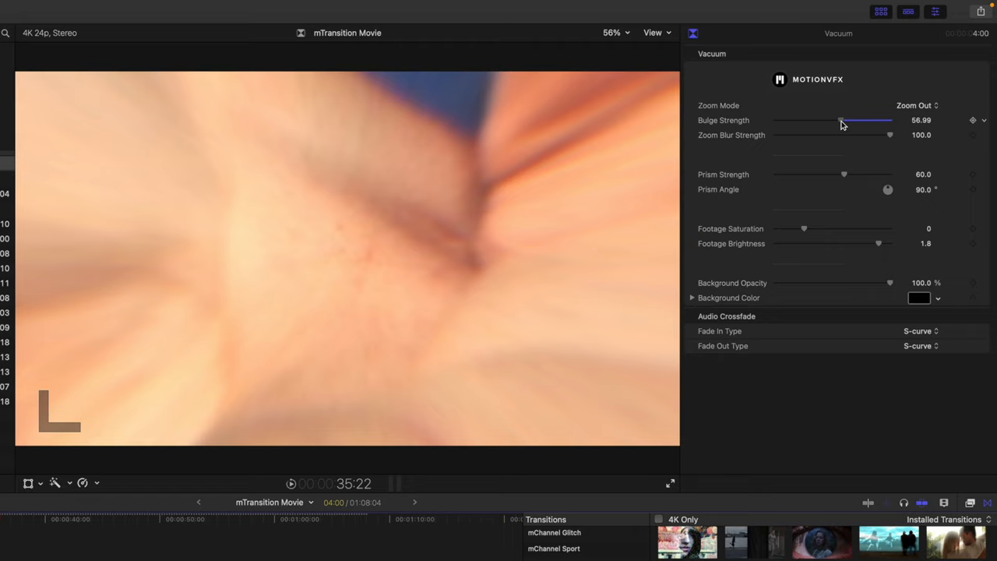
{"action": "left_click_drag", "start_coordinate": [841, 120], "coordinate": [891, 120]}
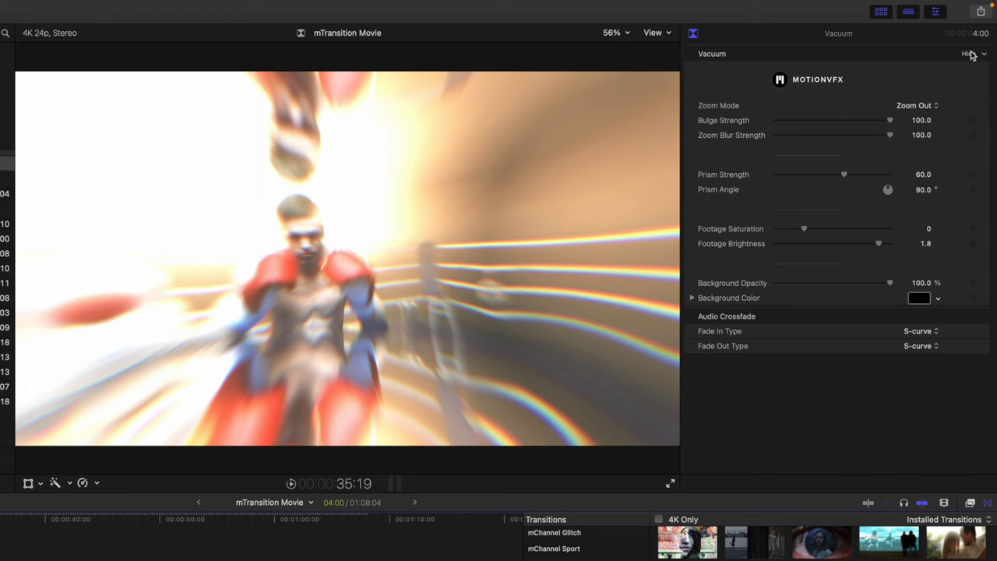
{"action": "left_click_drag", "start_coordinate": [889, 120], "coordinate": [849, 120]}
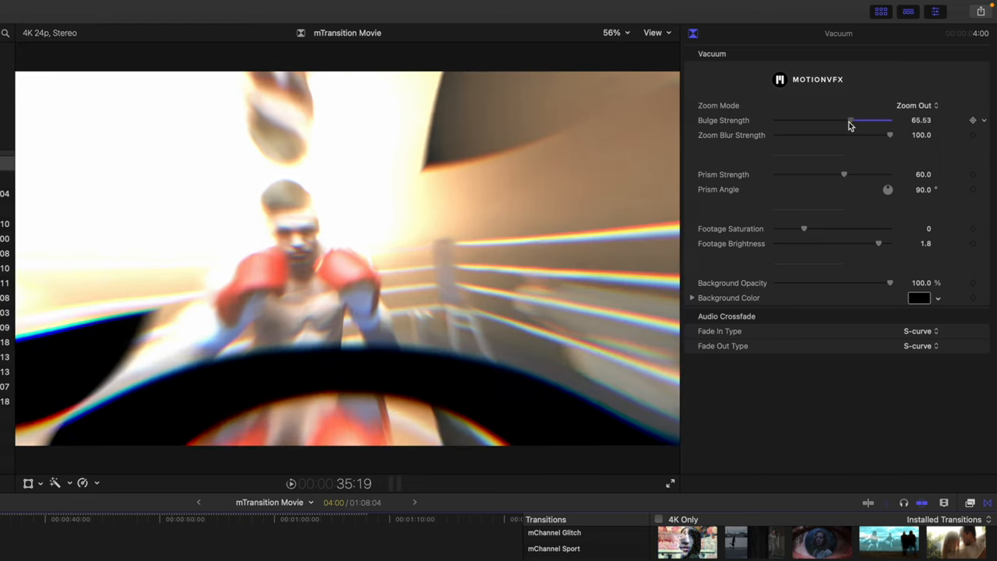
{"action": "left_click_drag", "start_coordinate": [851, 120], "coordinate": [890, 120]}
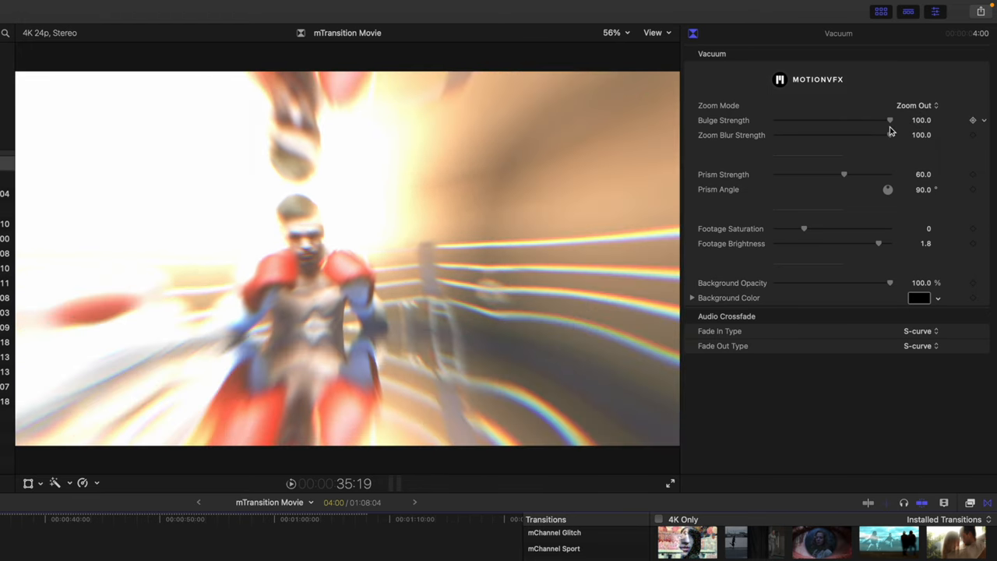
Step: Lower the Zoom Blur Strength to compare, then restore it to 100
{"action": "left_click_drag", "start_coordinate": [891, 134], "coordinate": [819, 134]}
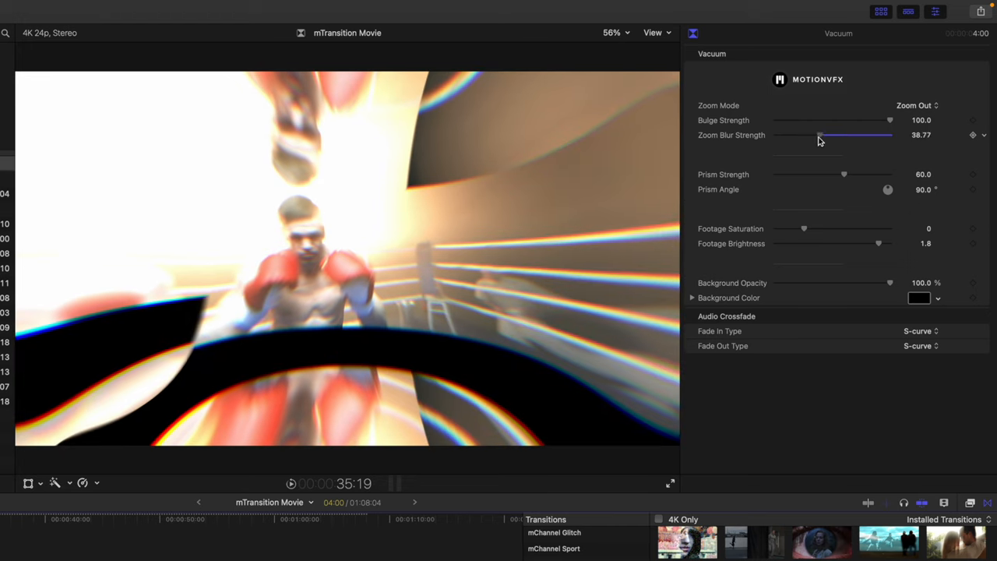
{"action": "left_click_drag", "start_coordinate": [818, 134], "coordinate": [891, 134]}
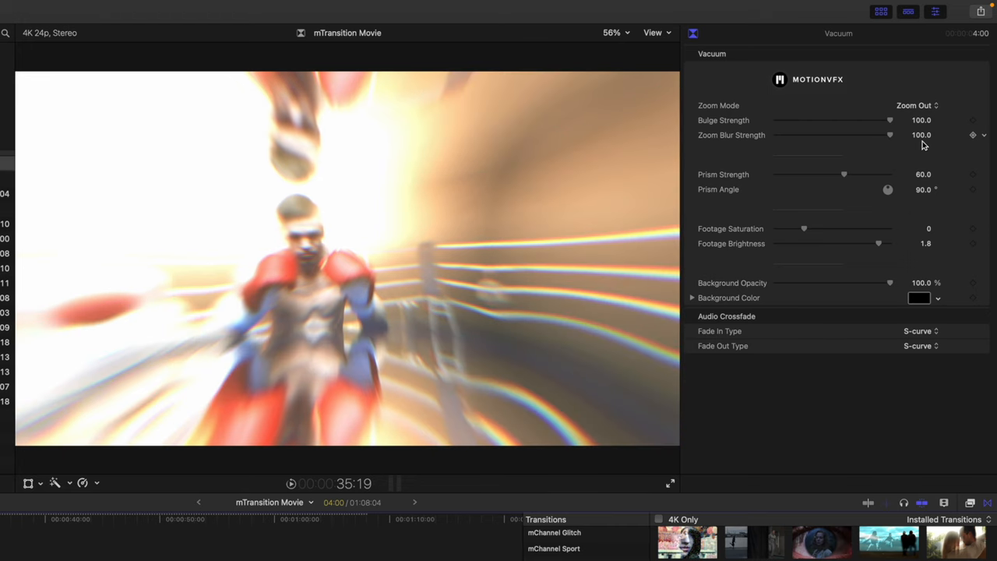